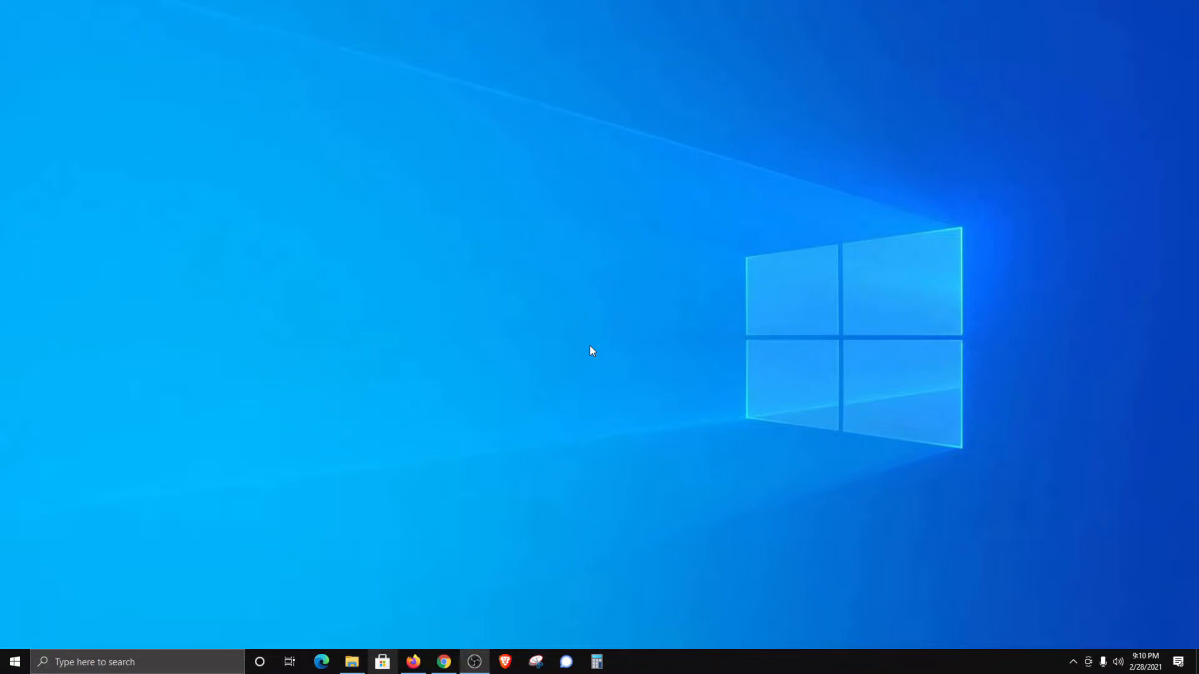
mouse_move(486, 352)
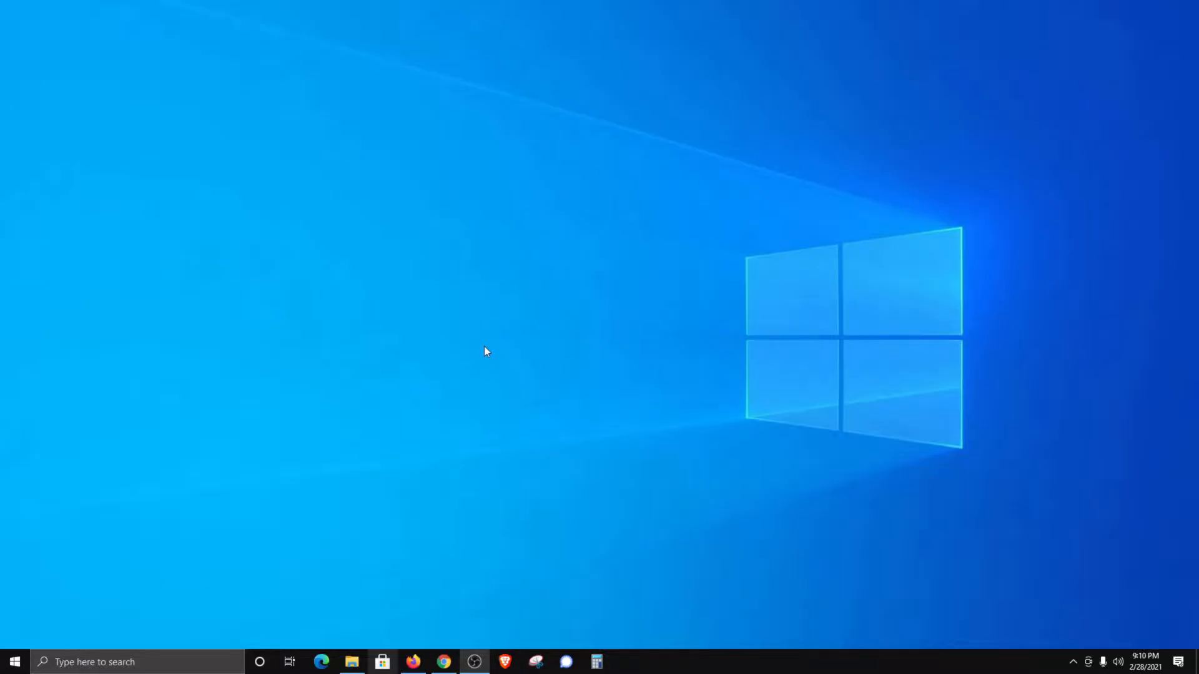
mouse_move(494, 253)
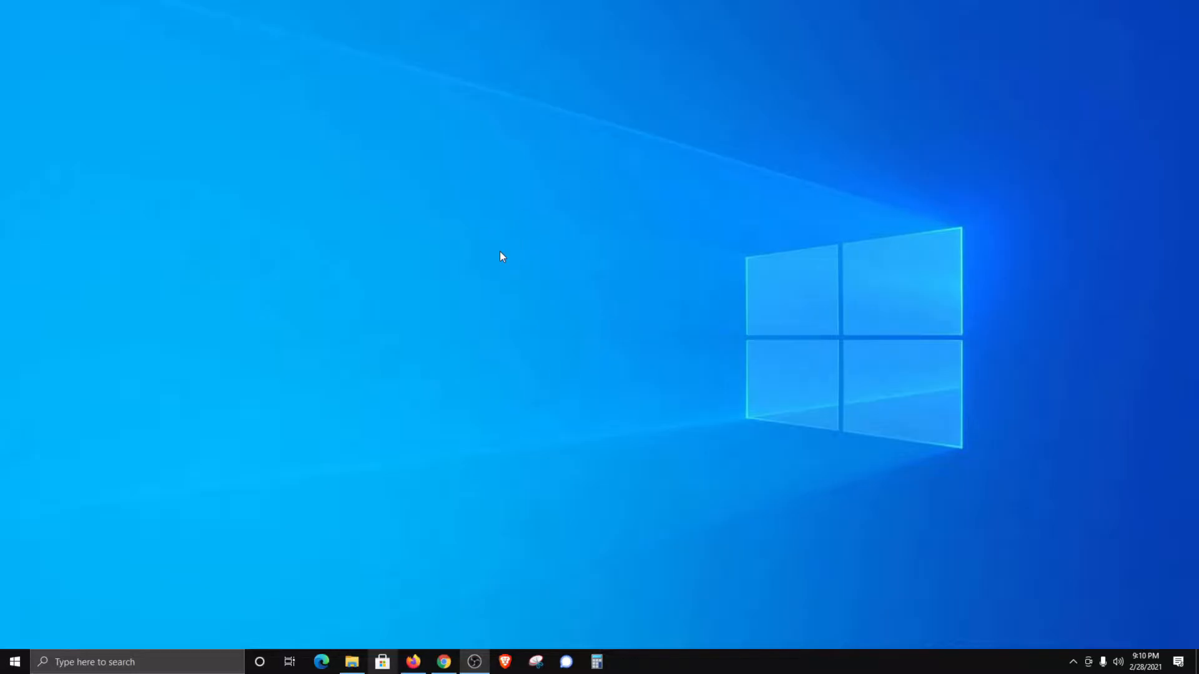
mouse_move(570, 246)
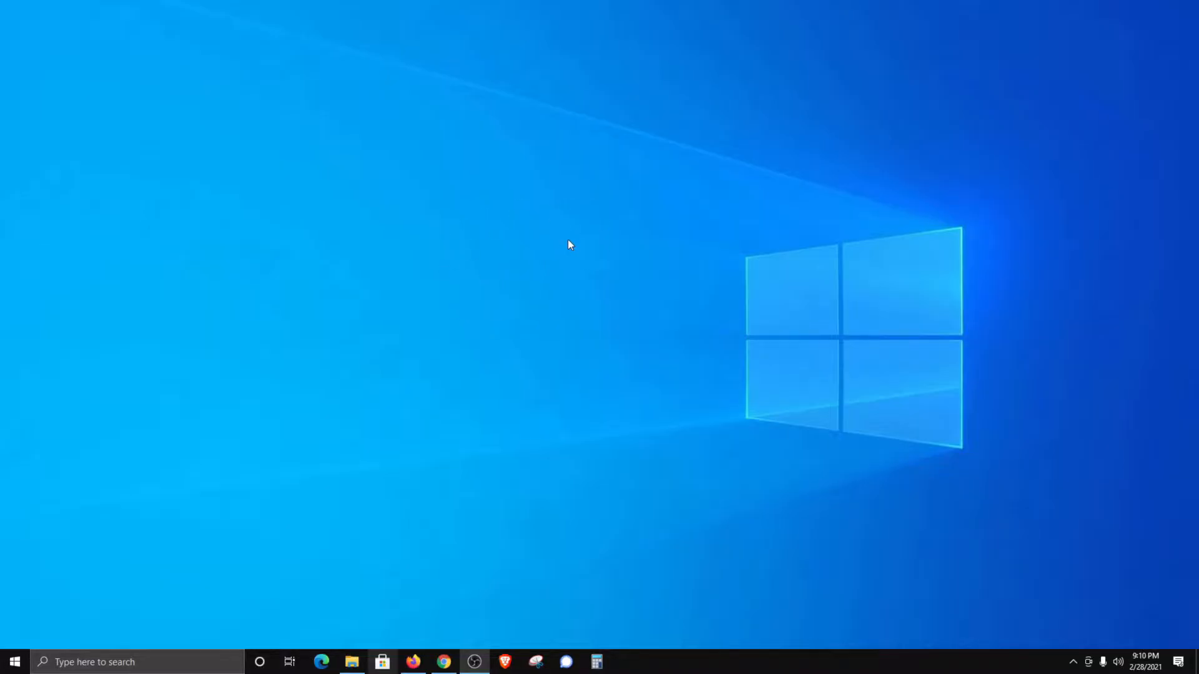
Step: Open Personalization's Background page from the desktop menu, keeping Picture as the background type
right_click(569, 245)
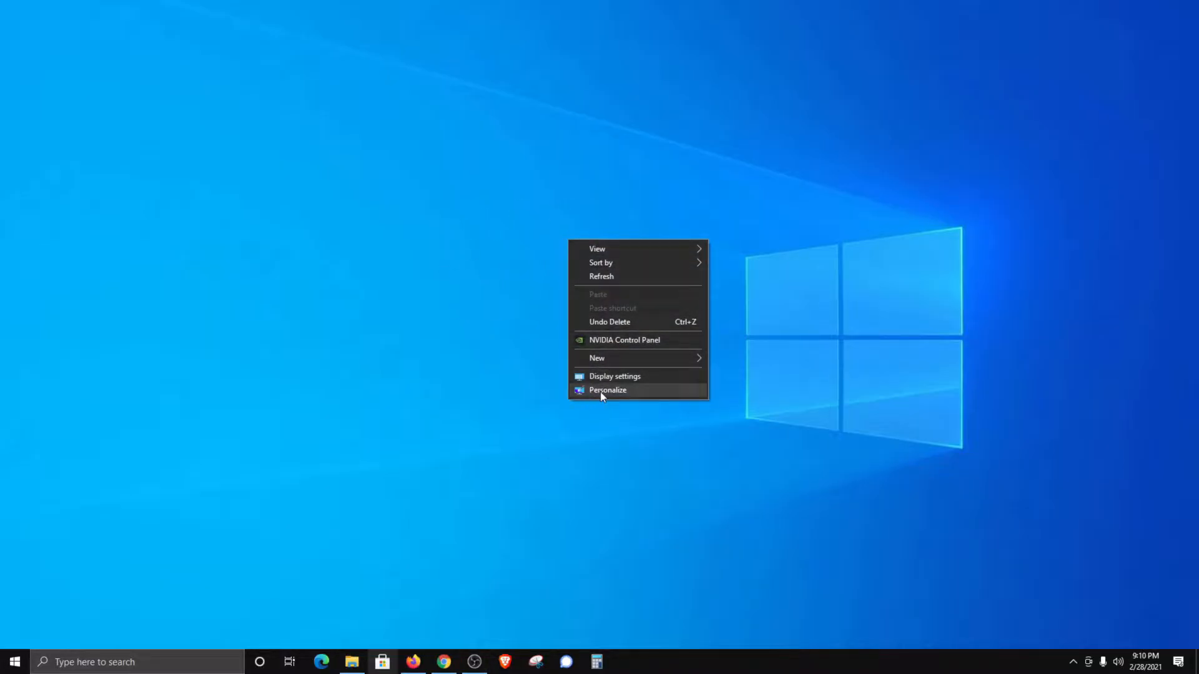
left_click(607, 390)
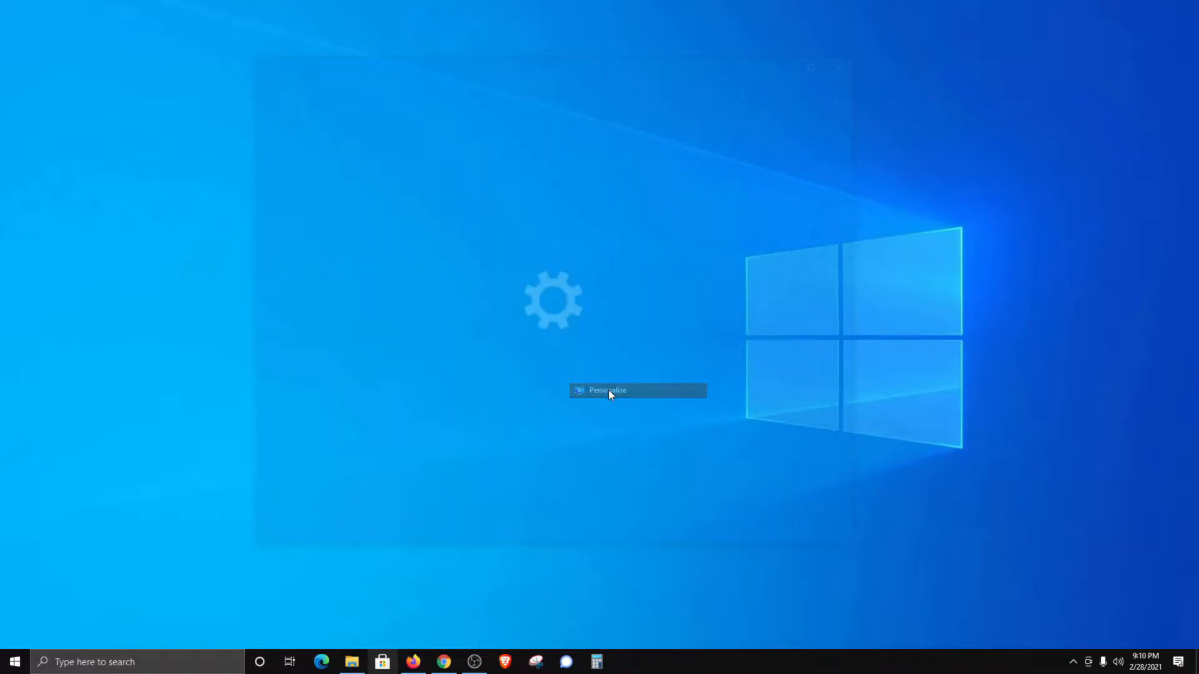
left_click(607, 390)
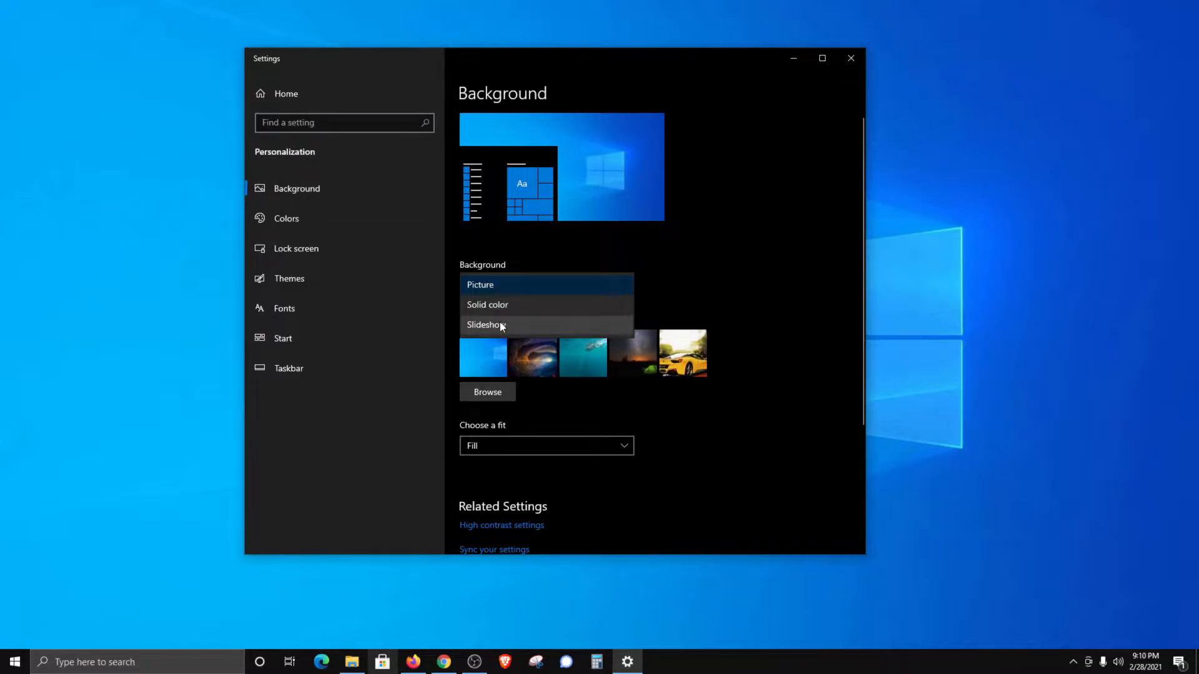
mouse_move(487, 304)
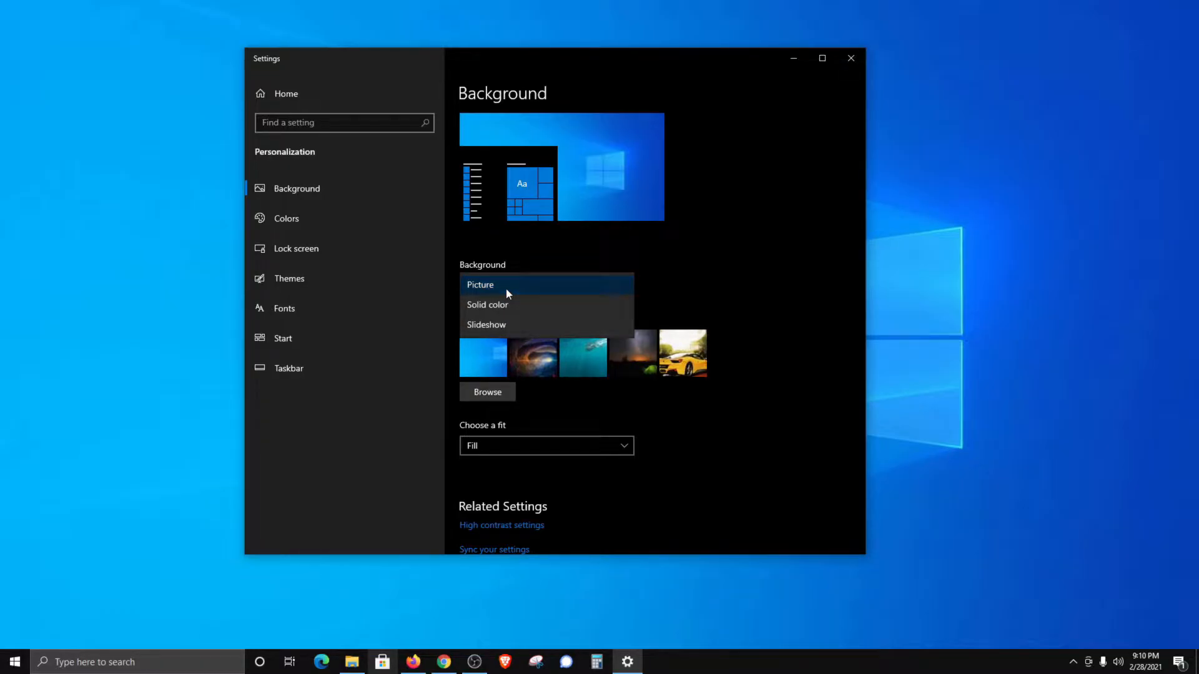
left_click(480, 285)
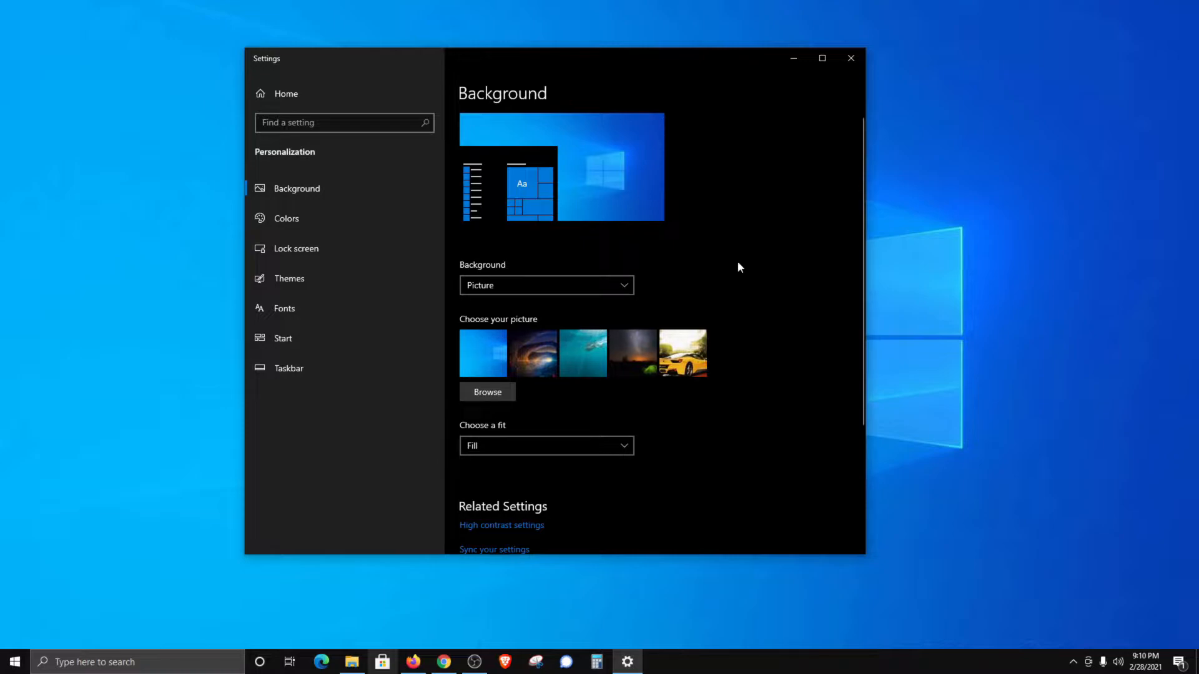
mouse_move(726, 263)
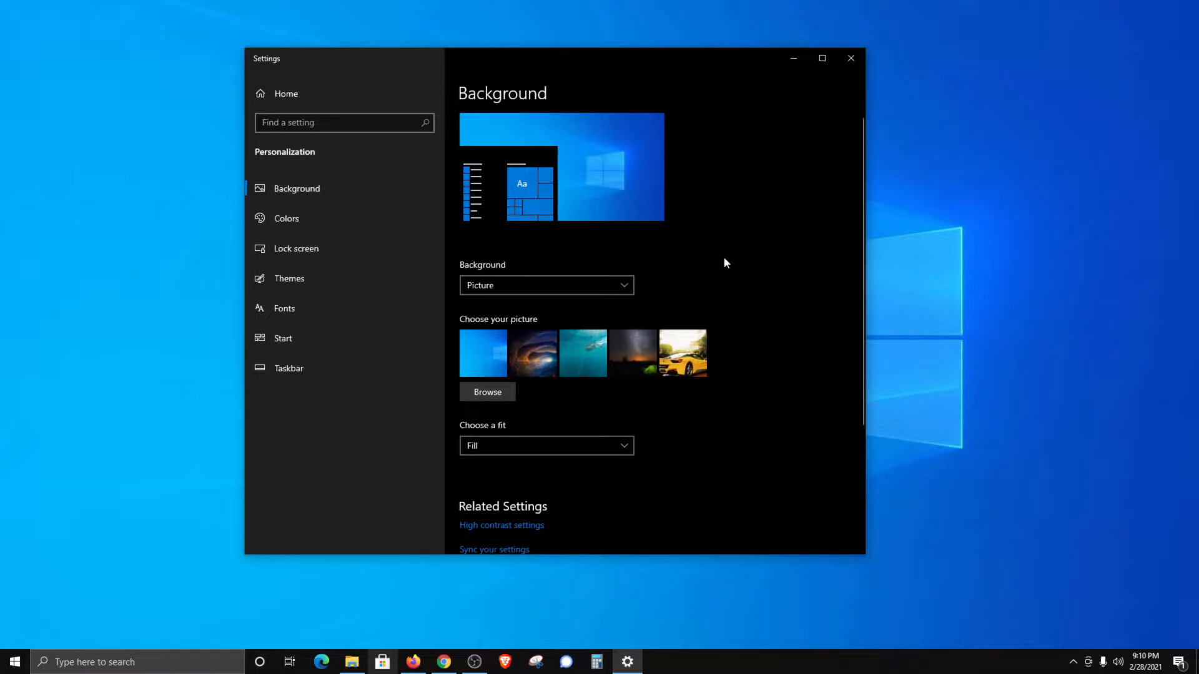
mouse_move(738, 263)
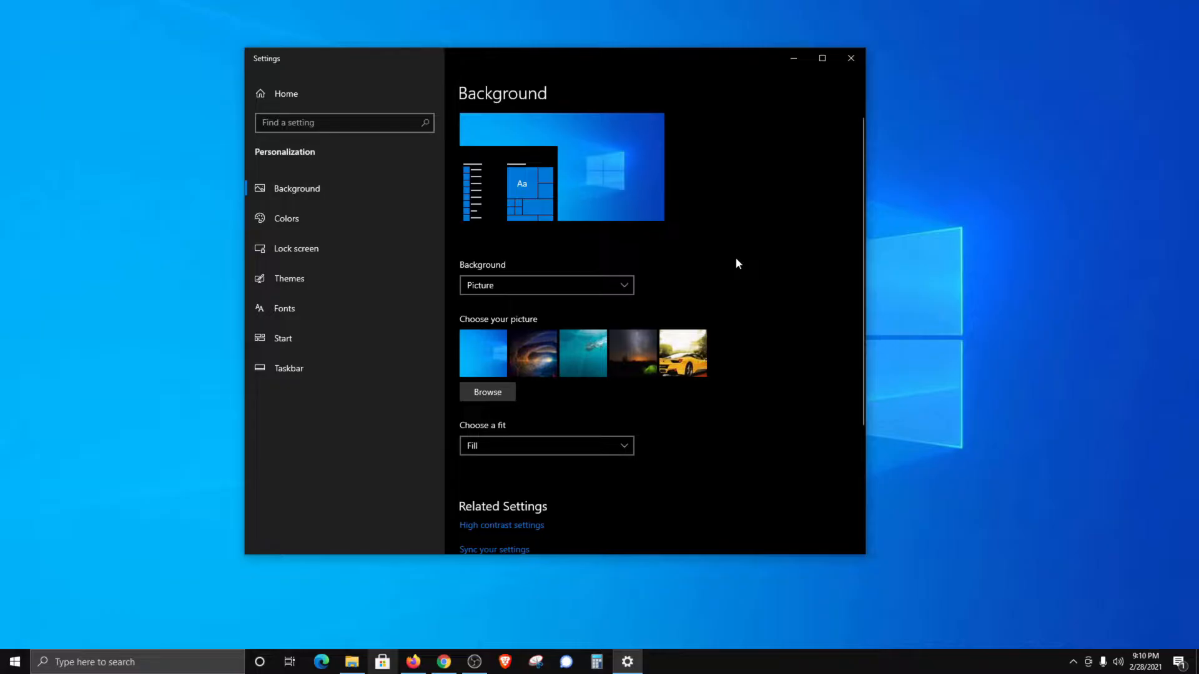
mouse_move(533, 354)
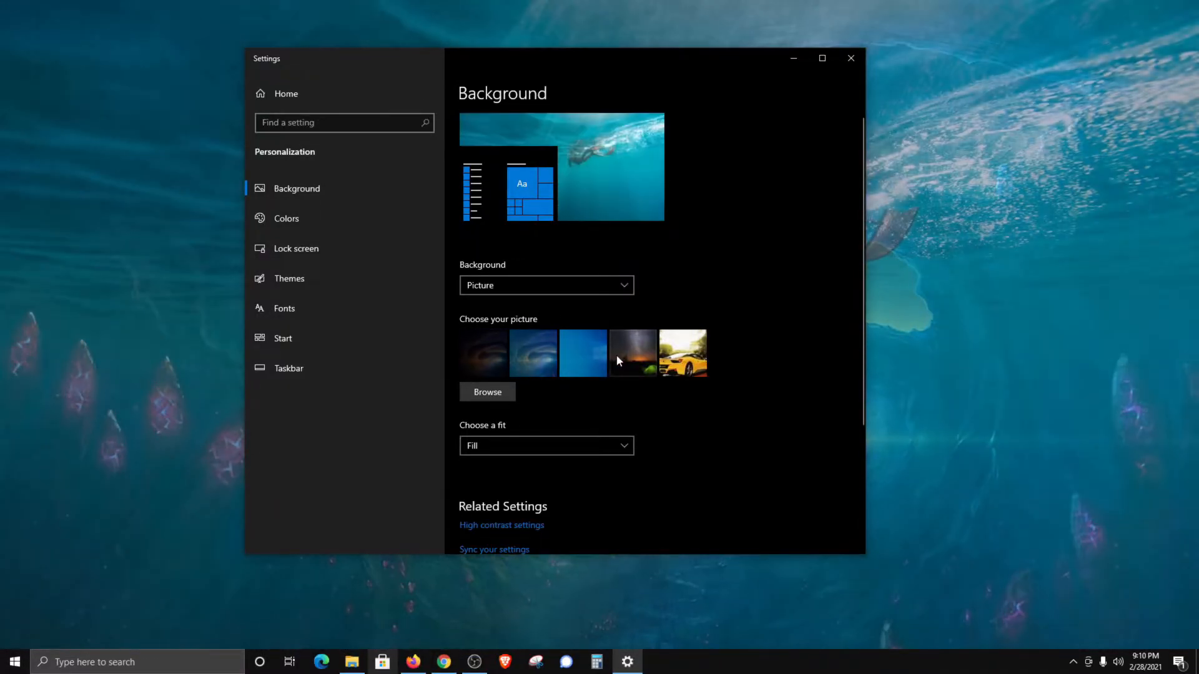
Step: Try the night tent thumbnail, then set the yellow sports car picture as wallpaper
left_click(632, 352)
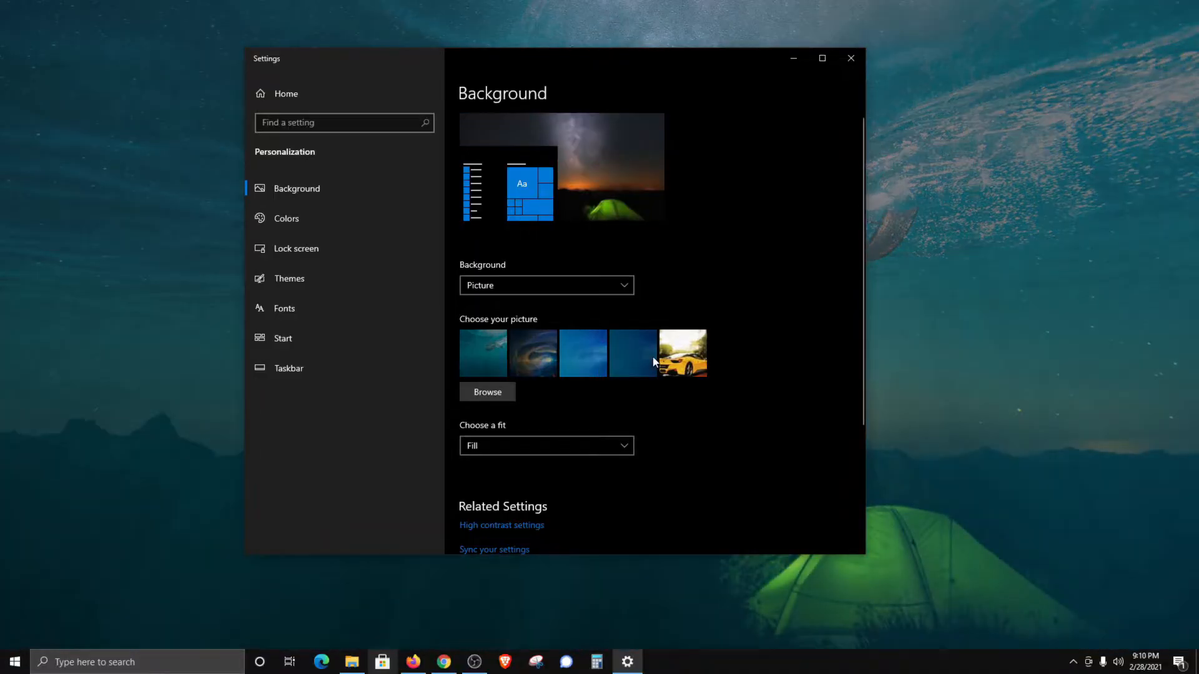
left_click(681, 353)
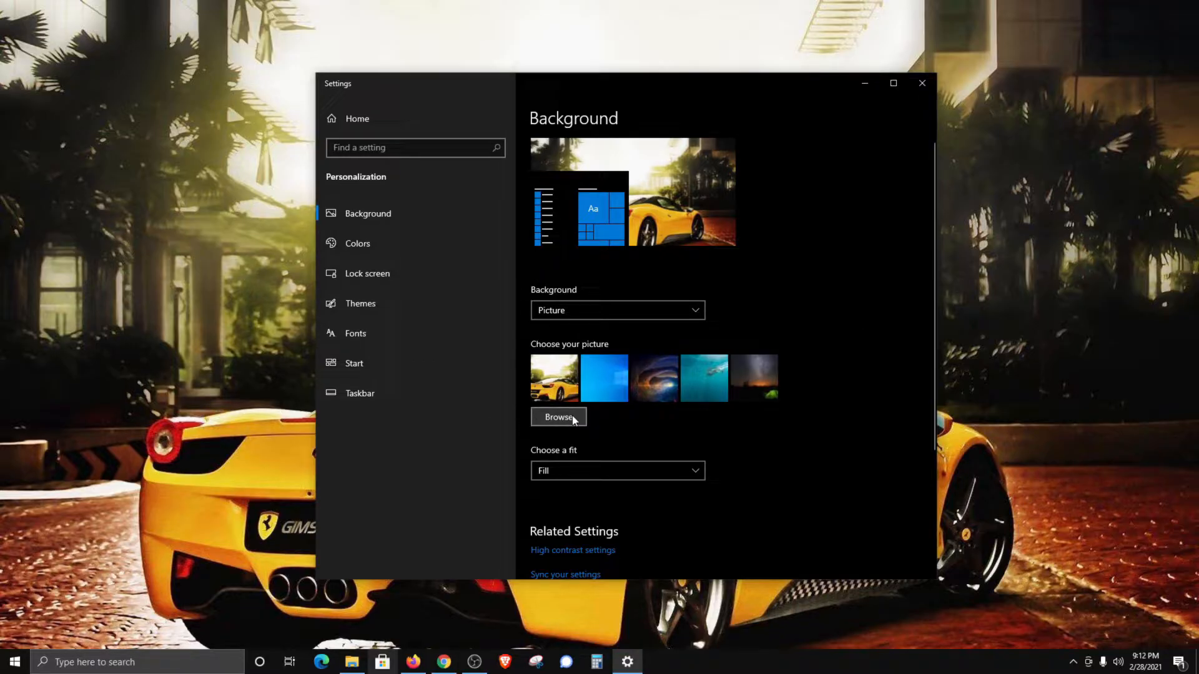
Step: Choose the apple picture from Pictures > Fruit as background and pick a fit option
left_click(559, 417)
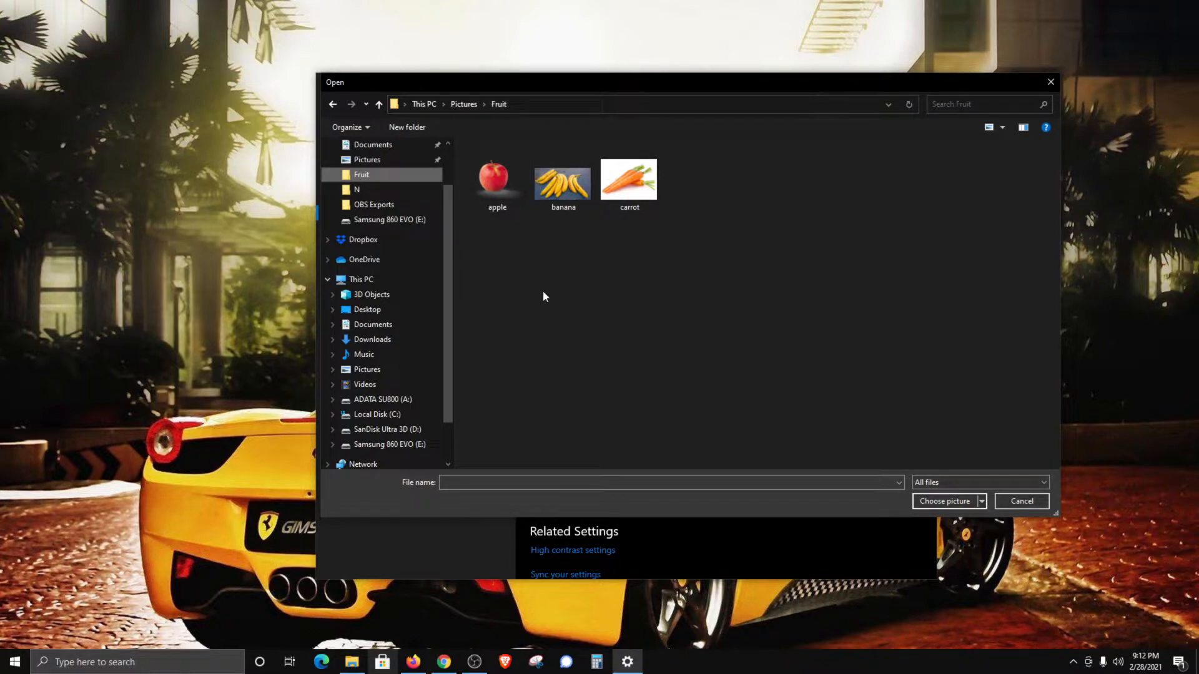
left_click(497, 180)
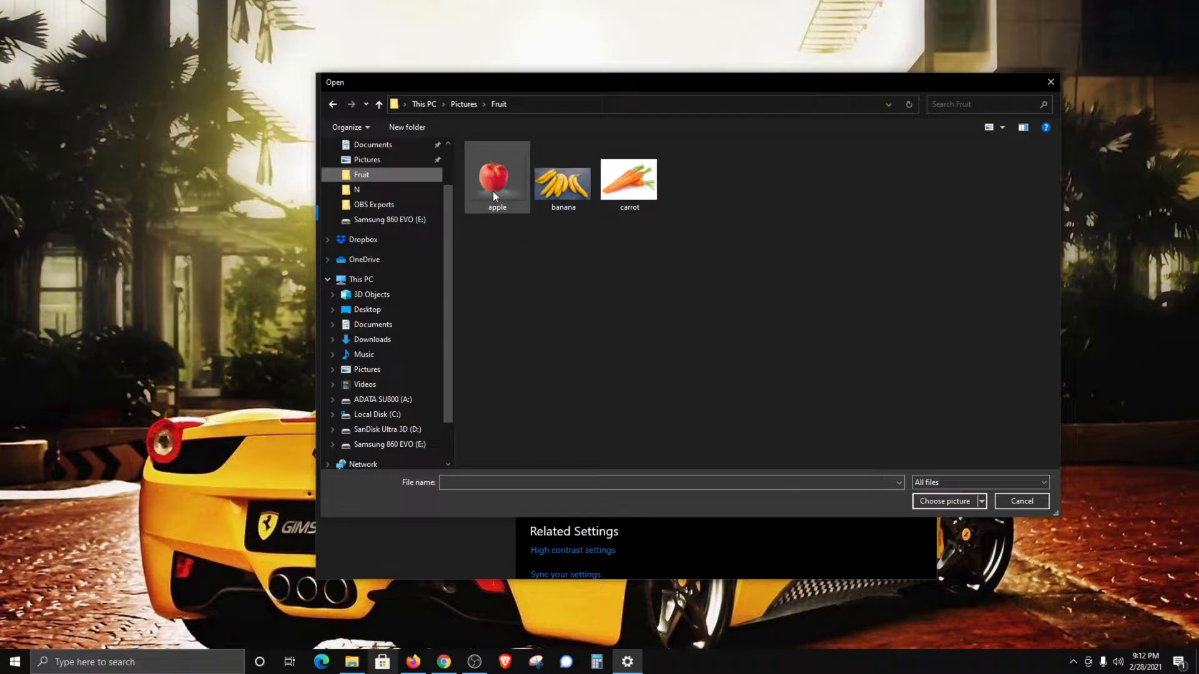
left_click(497, 177)
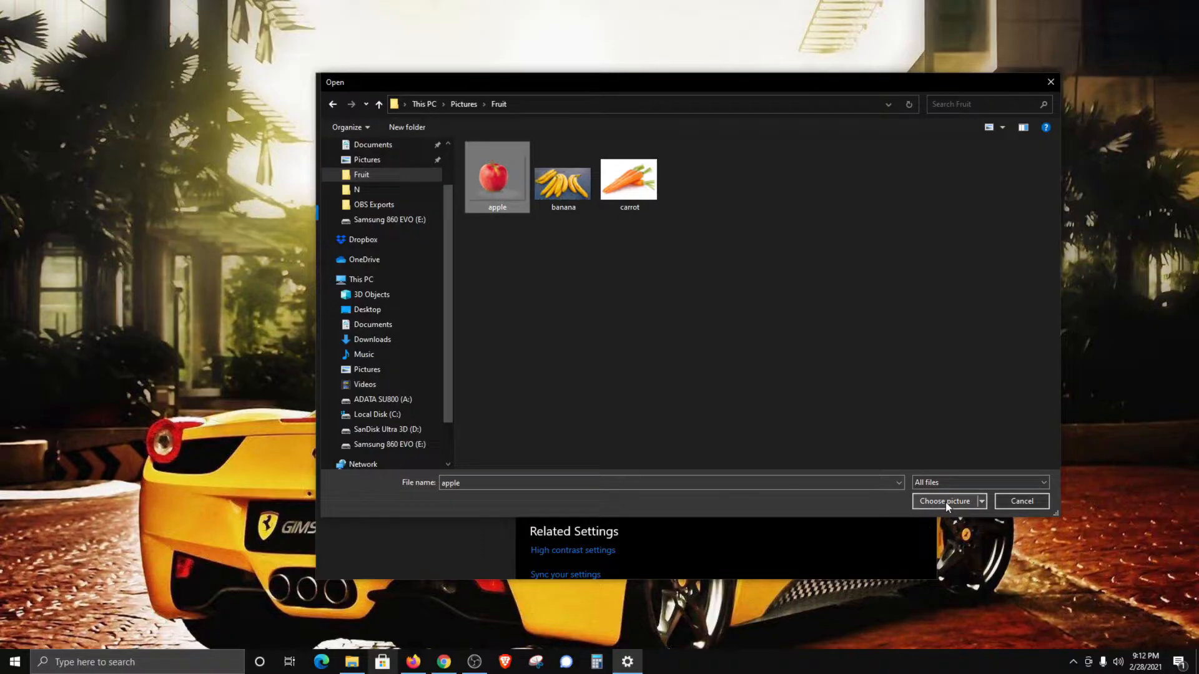
left_click(946, 500)
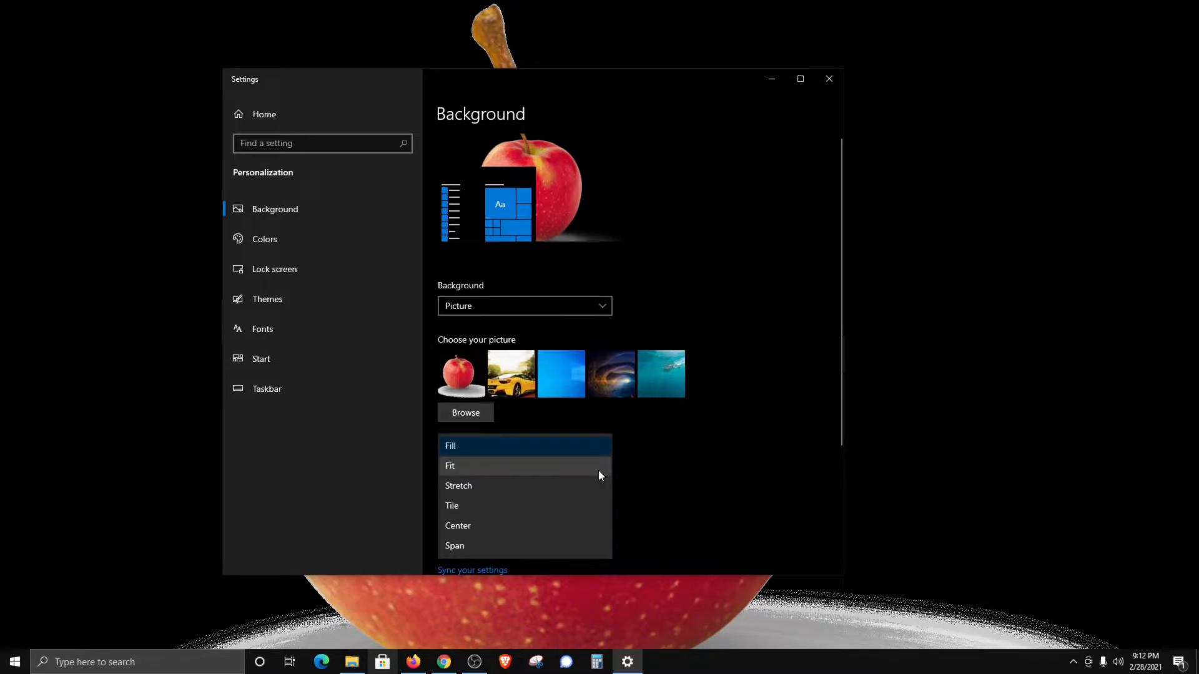
left_click(449, 466)
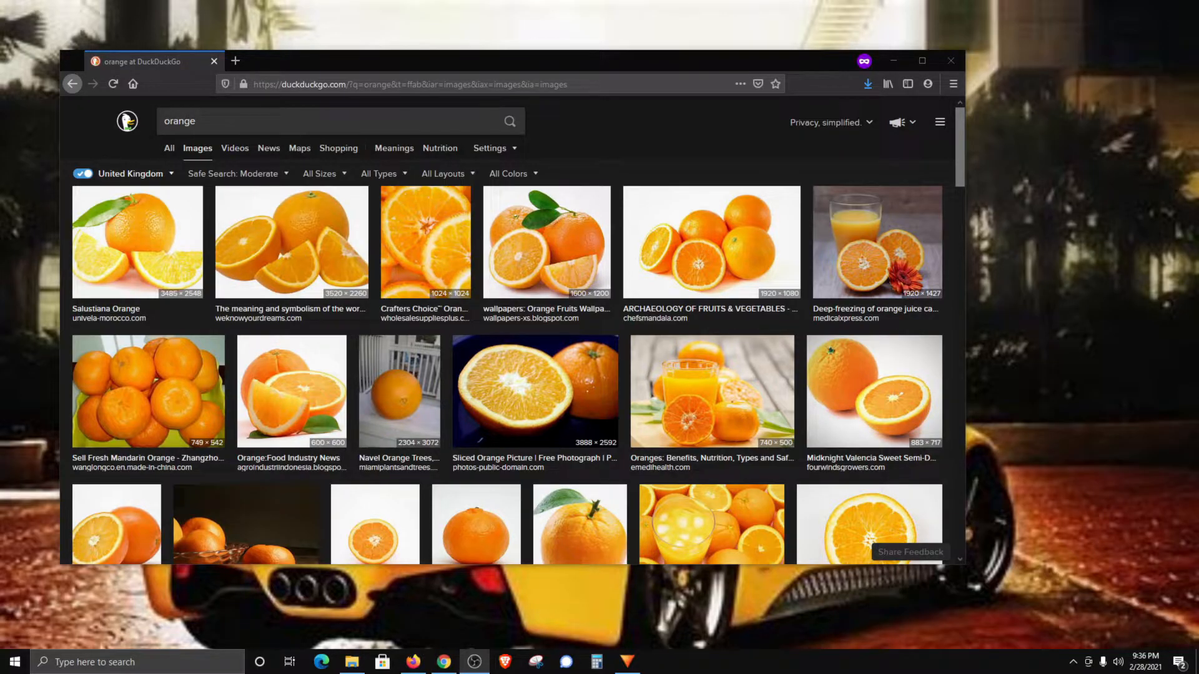
mouse_move(483, 457)
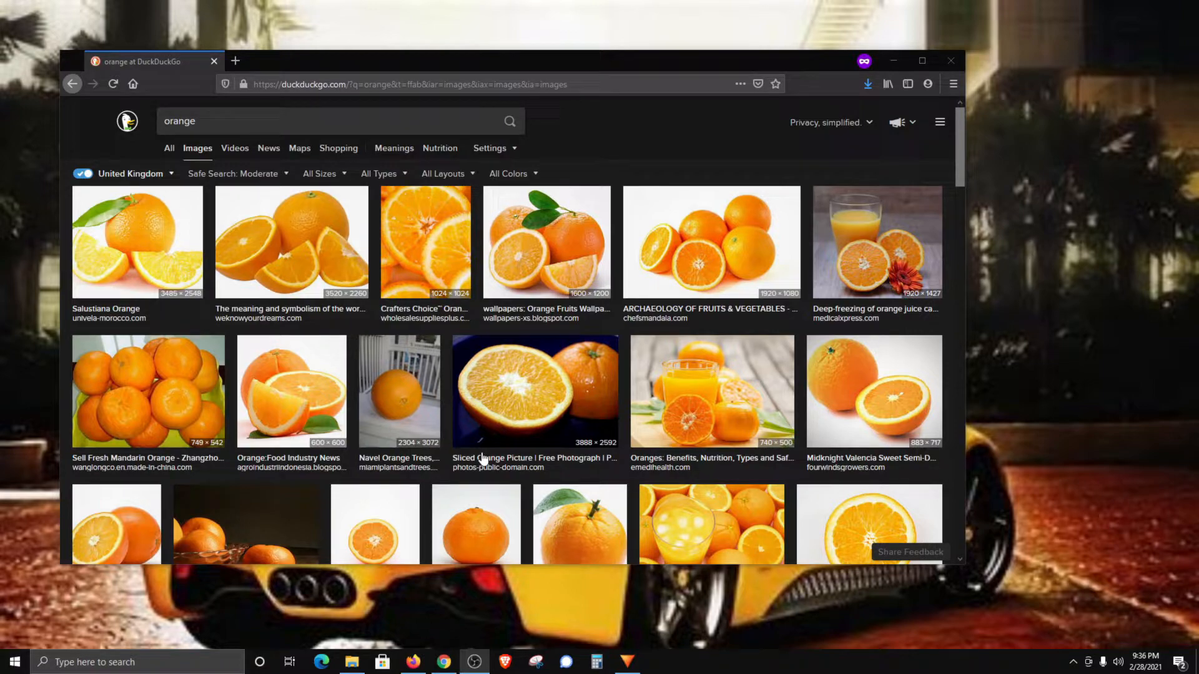
mouse_move(382, 268)
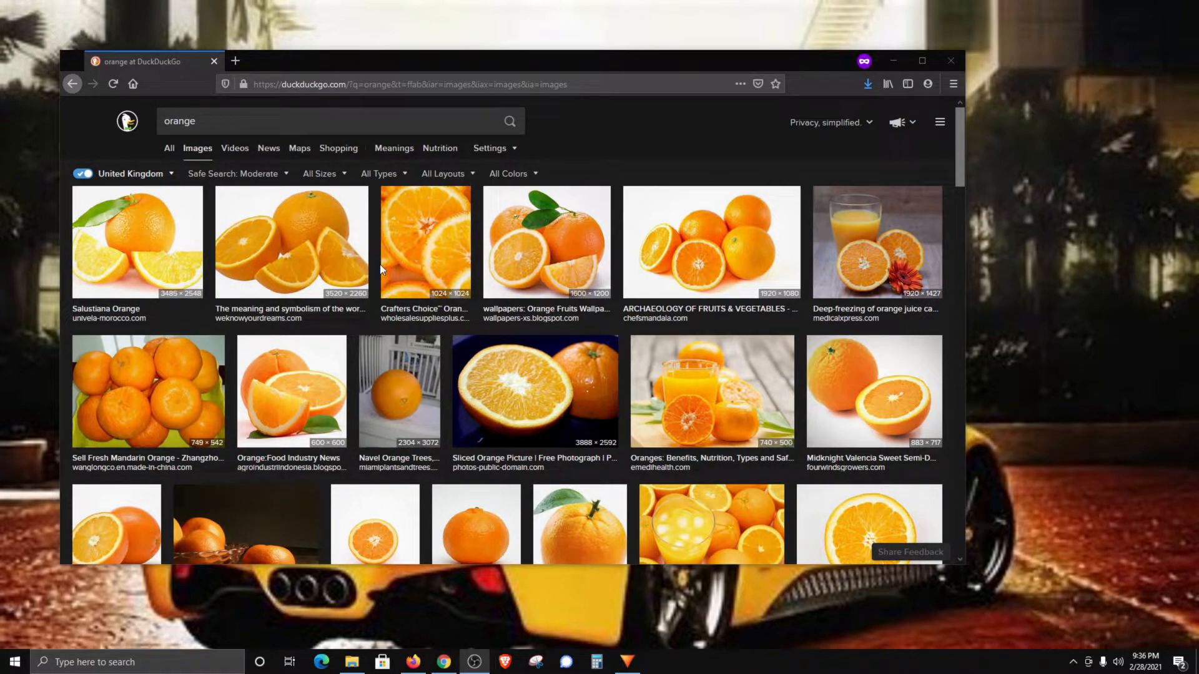
mouse_move(708, 246)
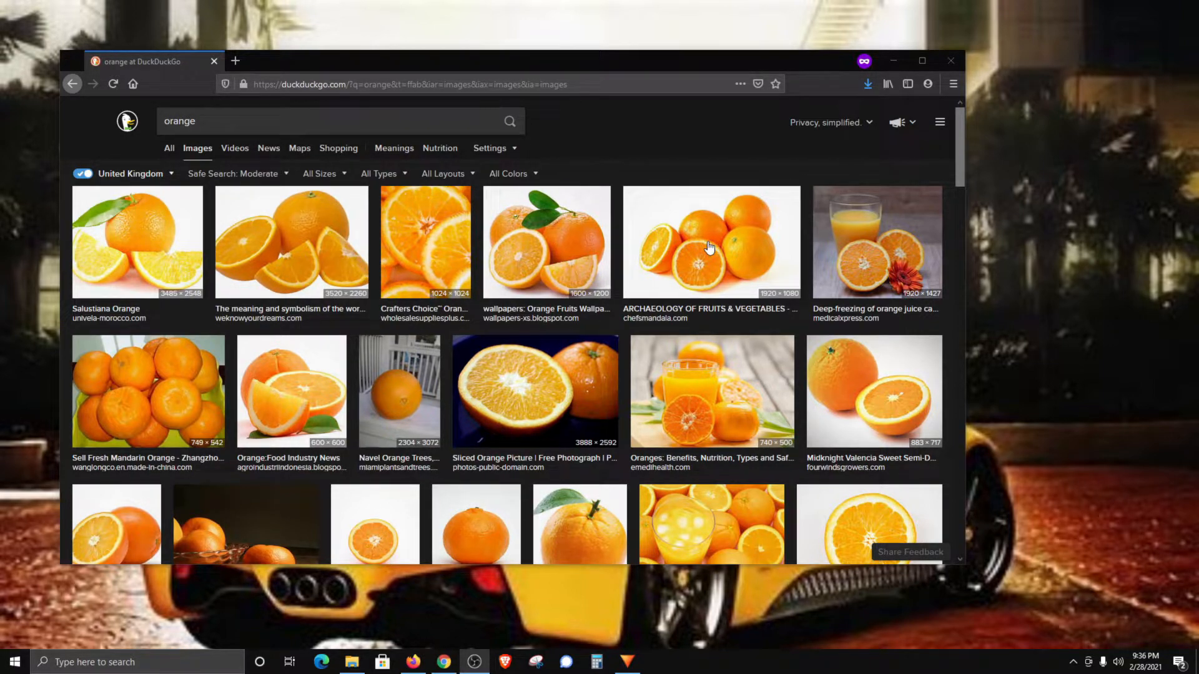
Step: Set the four-oranges image from the Firefox search results as the desktop background
left_click(711, 241)
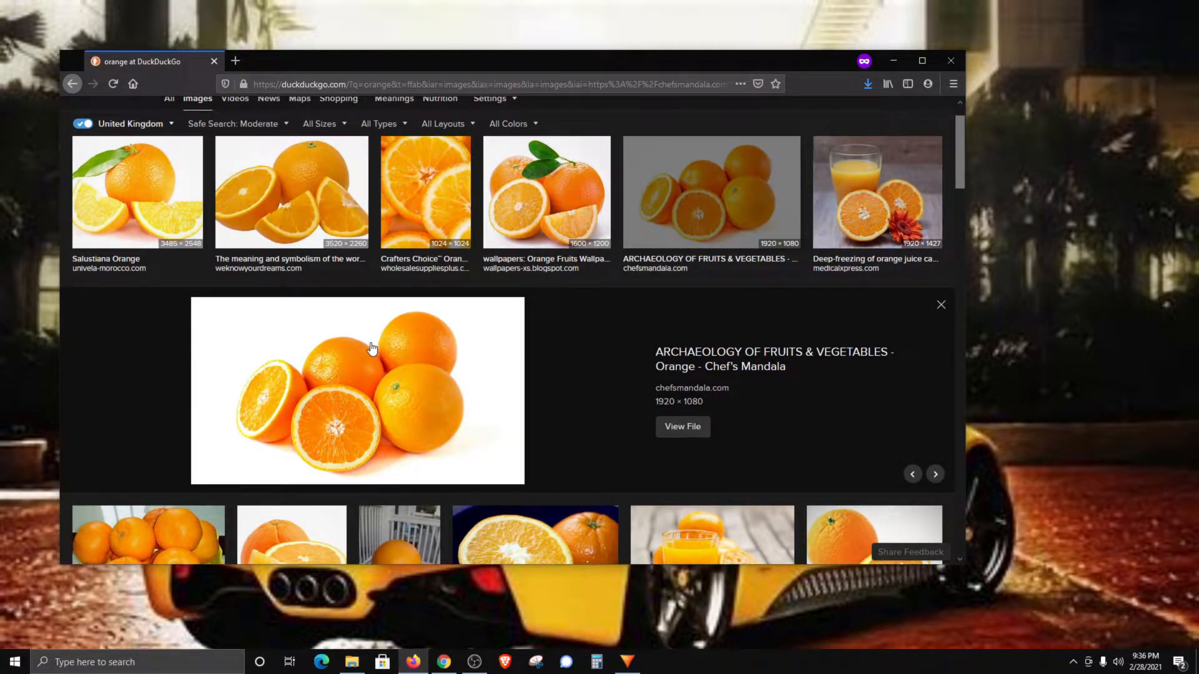
right_click(374, 347)
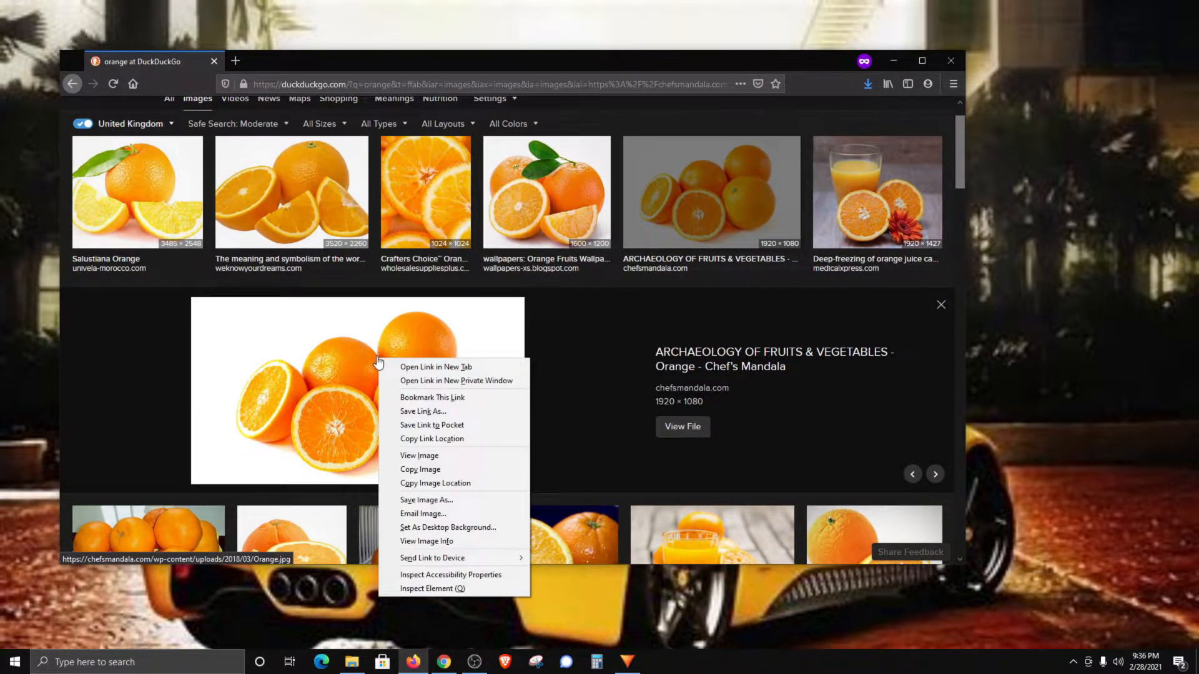
mouse_move(435, 483)
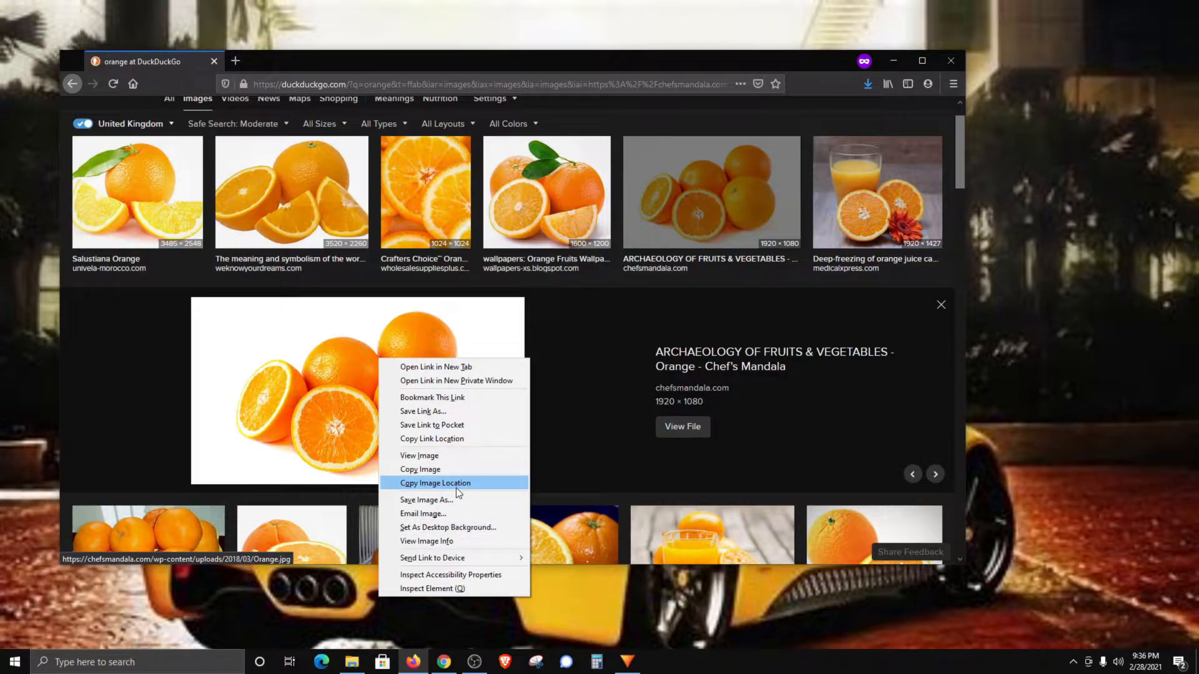
mouse_move(426, 527)
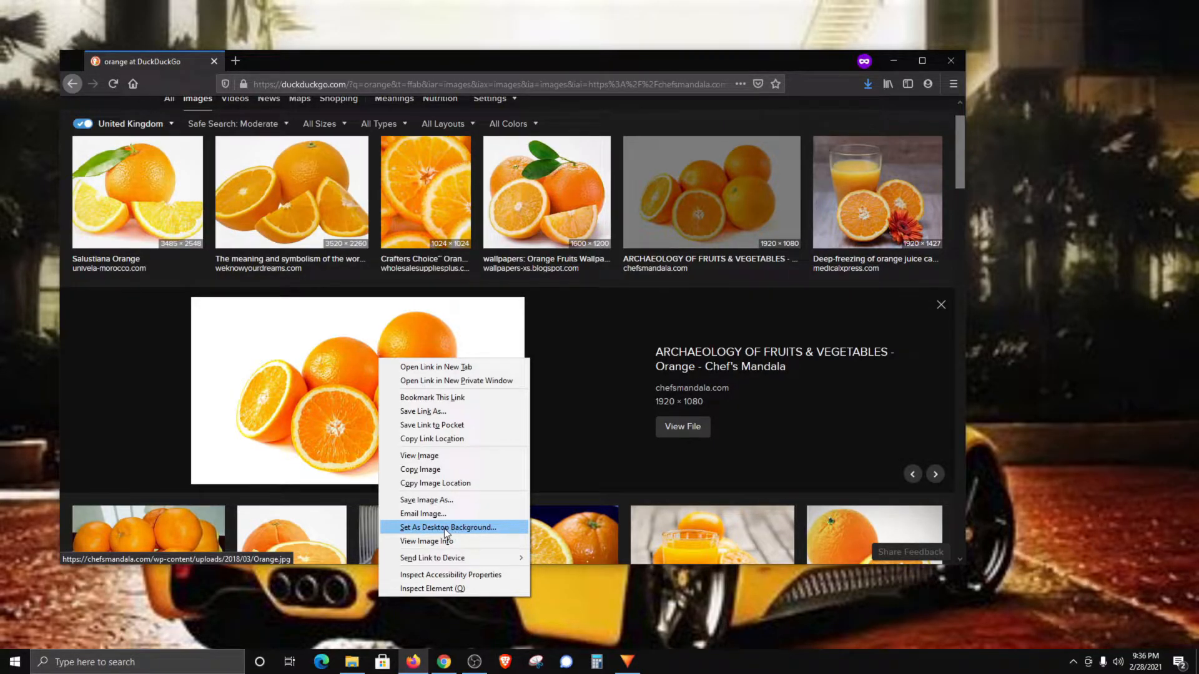
left_click(447, 527)
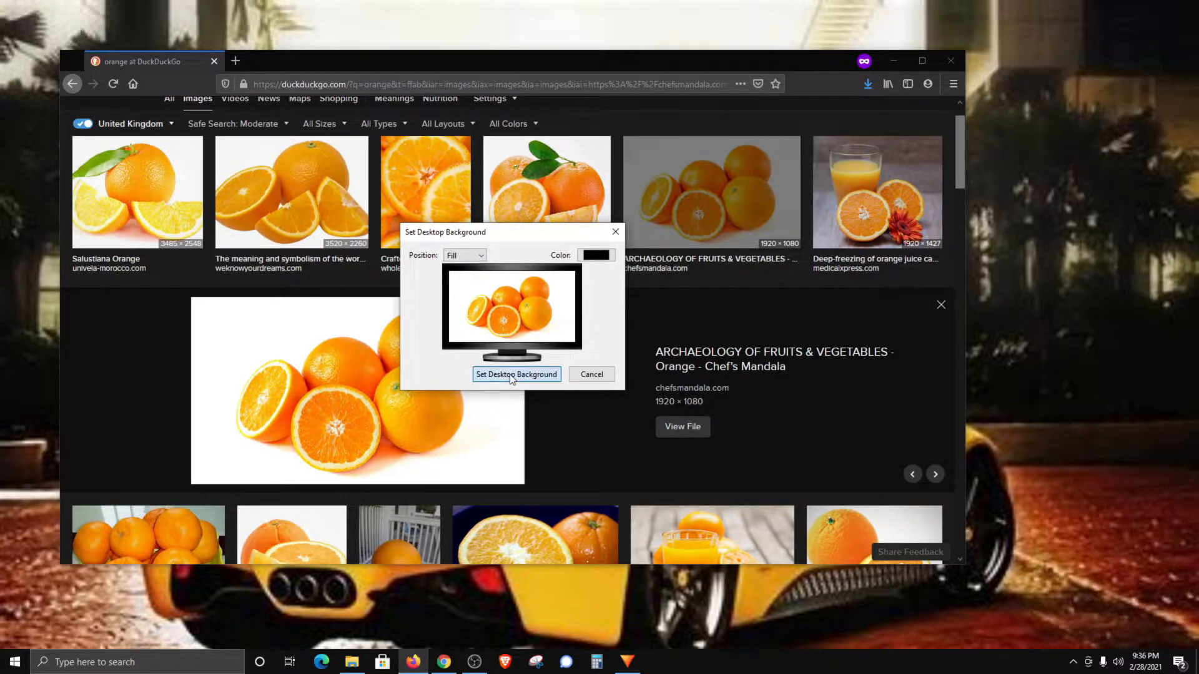
left_click(516, 374)
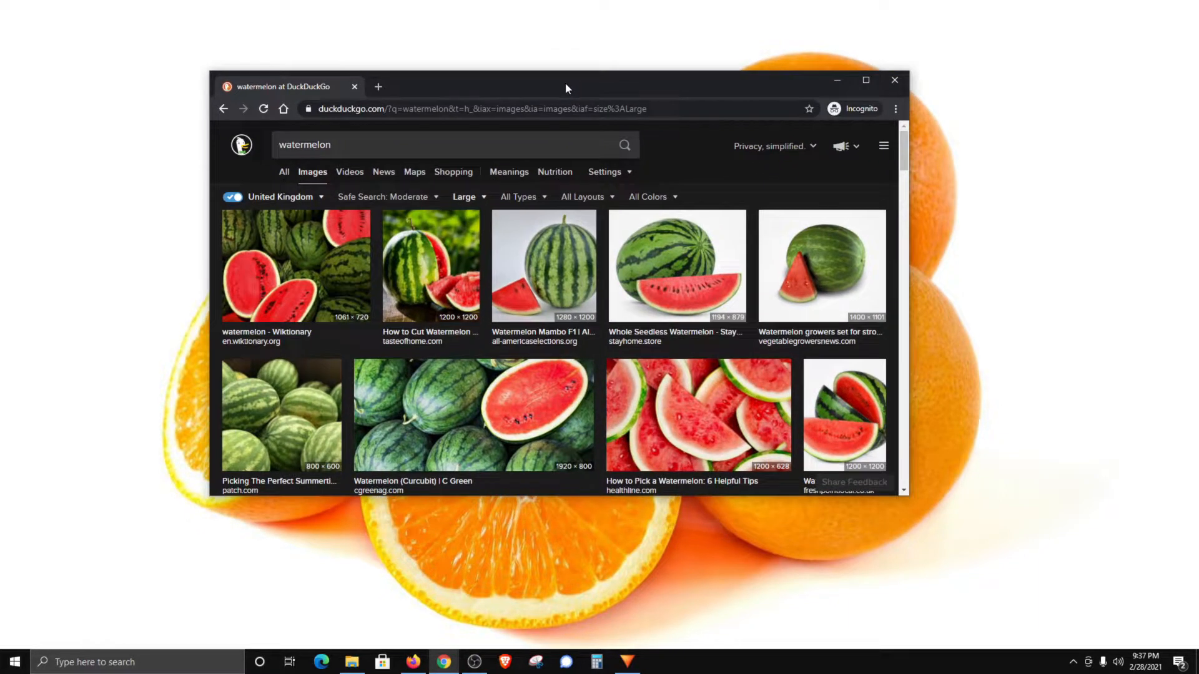
Step: Save the sliced watermelon image from Chrome as 'watermelon' in Pictures > Fruit
left_click(698, 415)
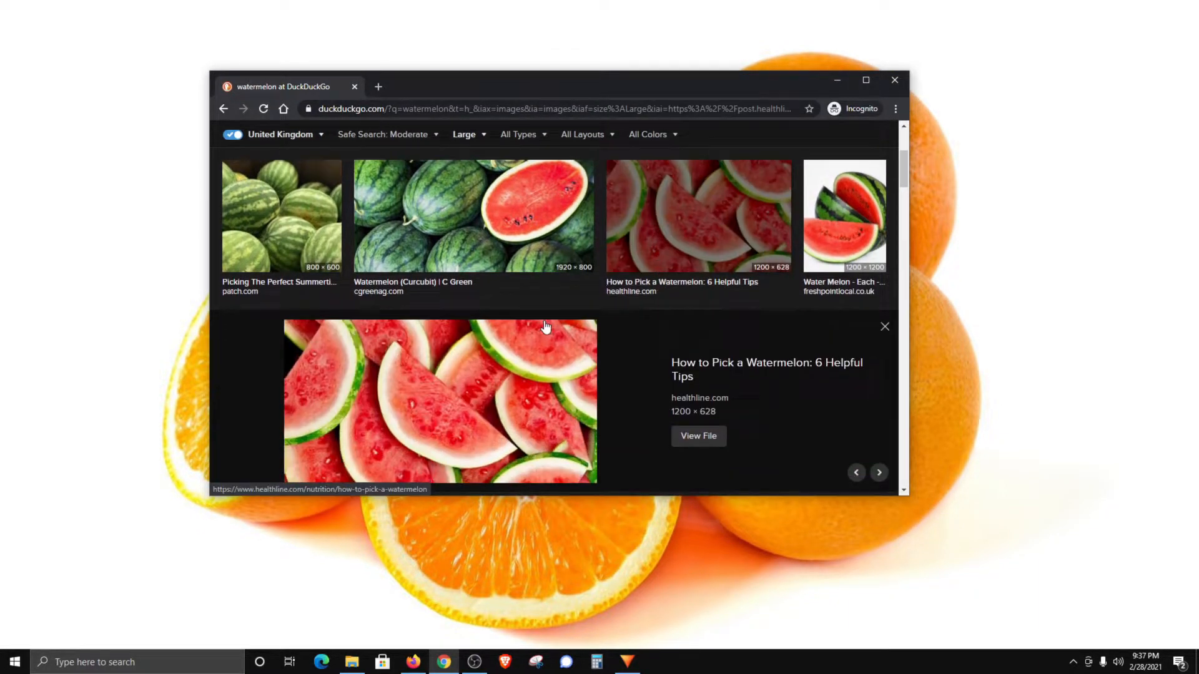
right_click(440, 275)
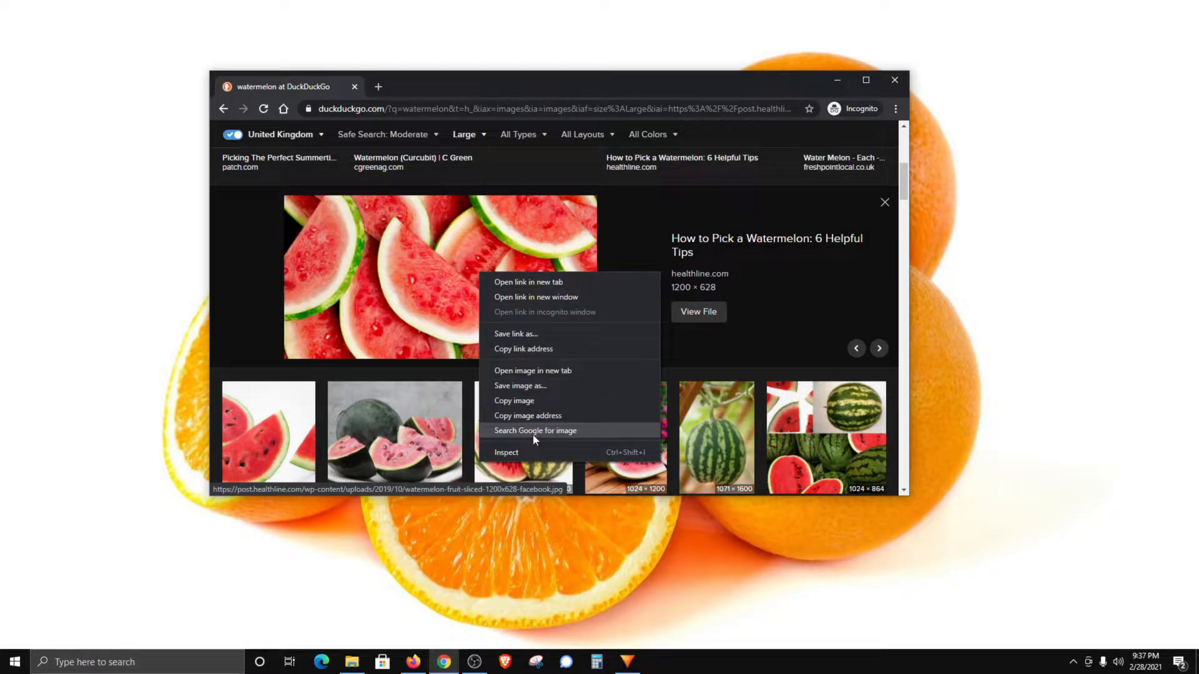
mouse_move(539, 452)
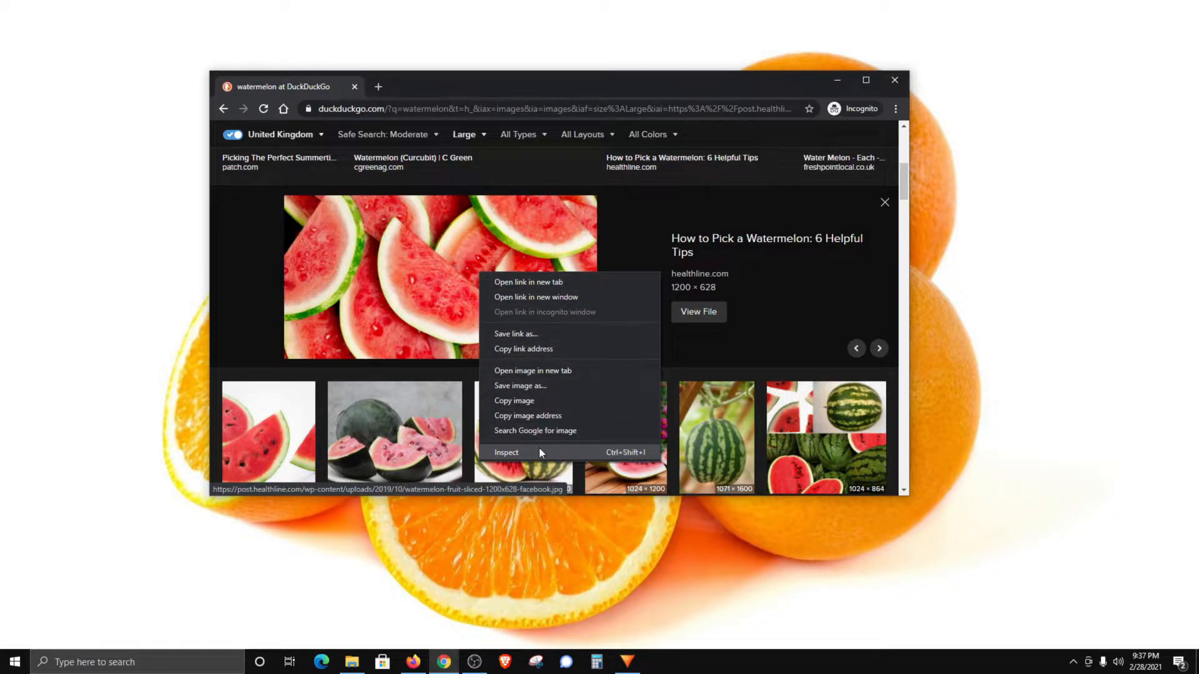
mouse_move(521, 386)
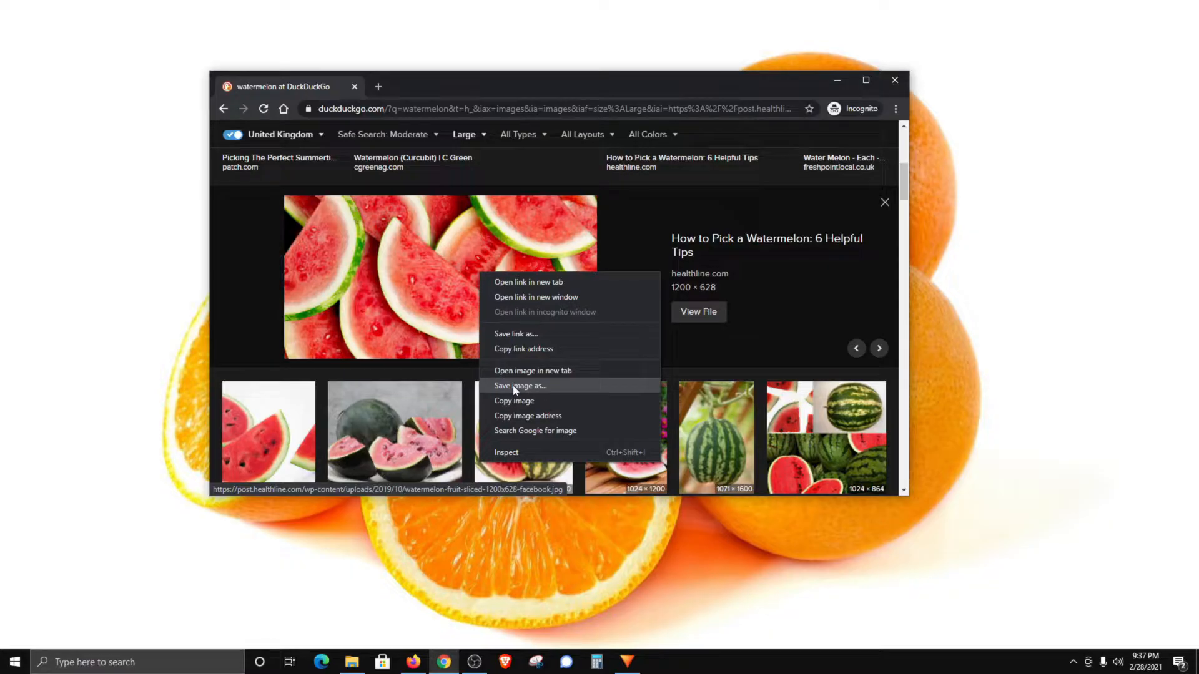
left_click(520, 385)
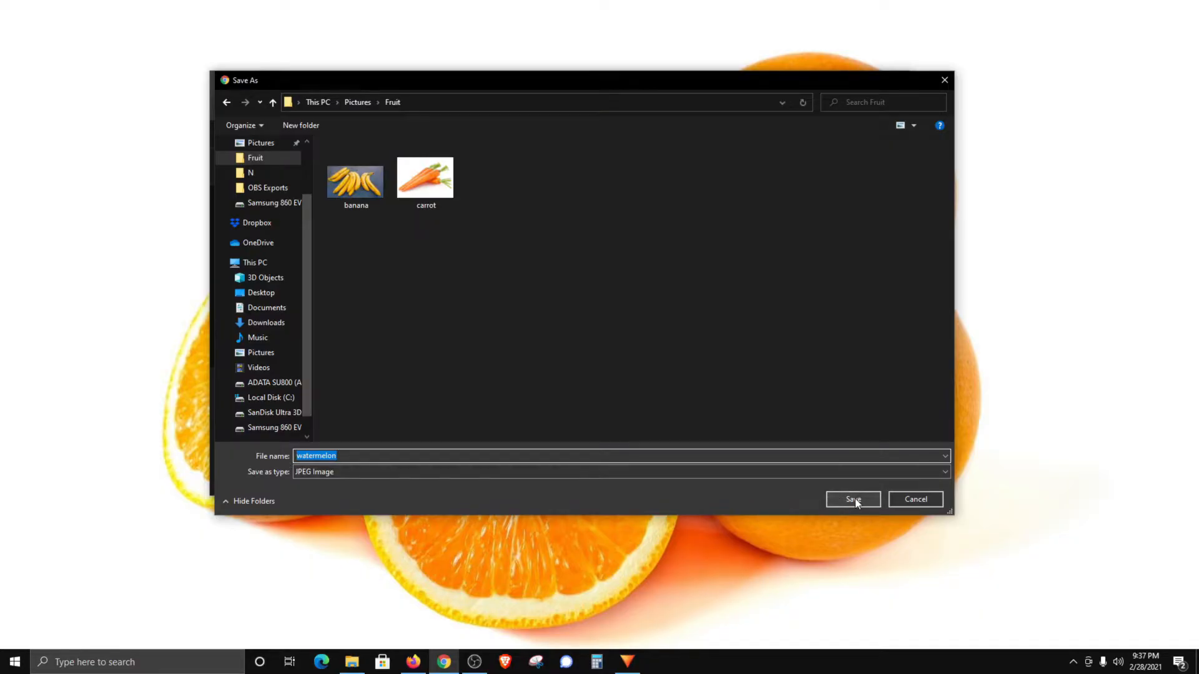
left_click(852, 500)
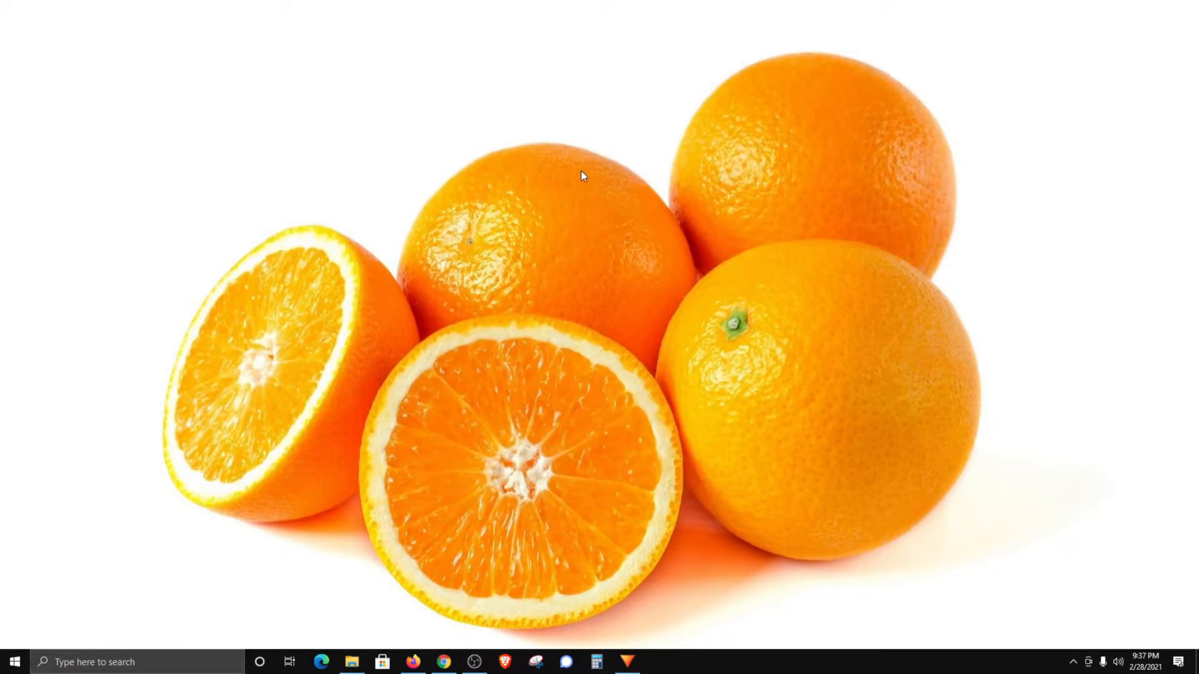
mouse_move(528, 197)
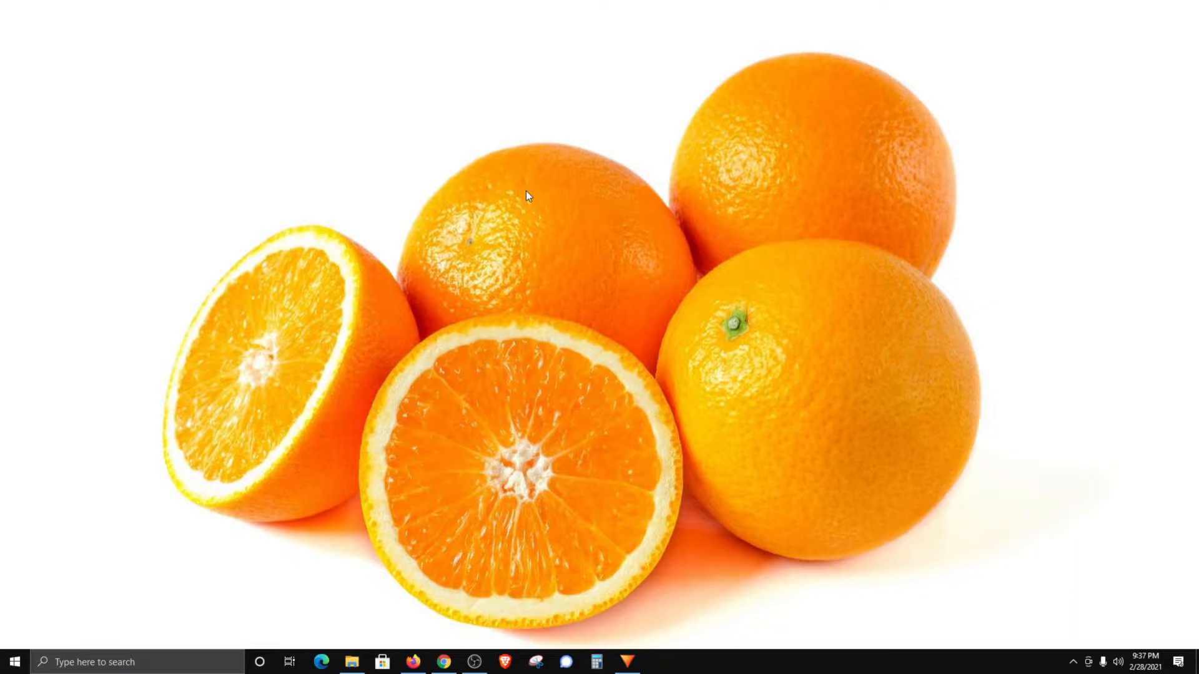
Step: Set the watermelon picture from Pictures\Fruit as the background with the fit set to Fill
right_click(525, 196)
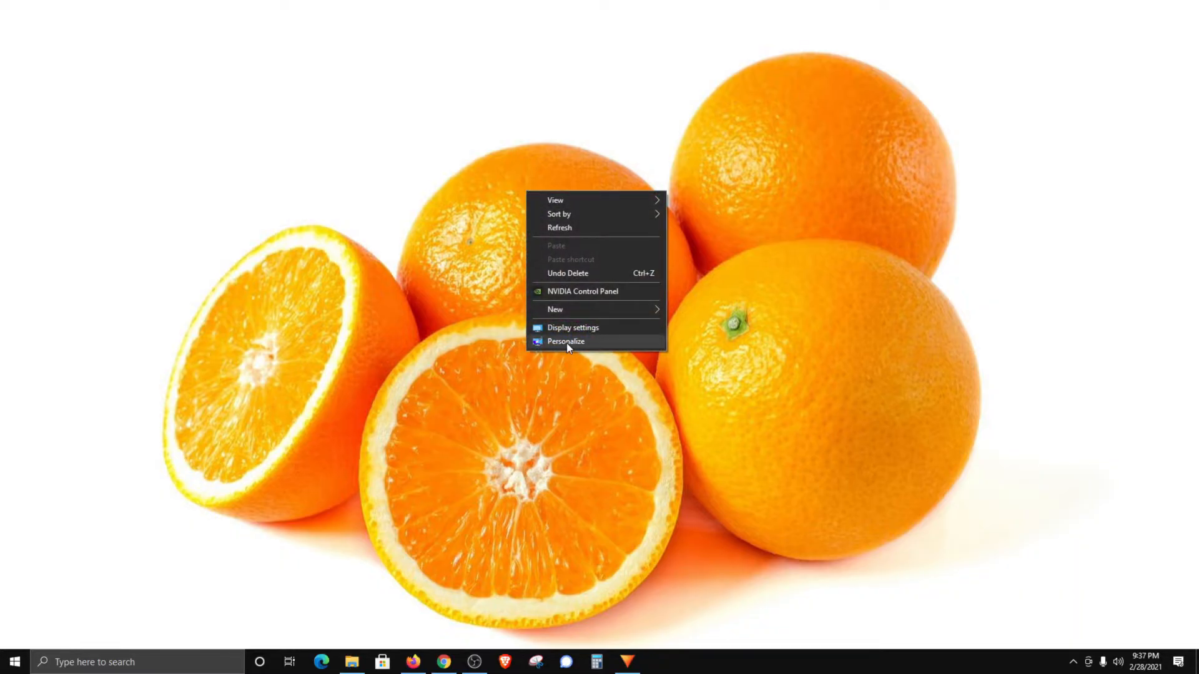
left_click(566, 341)
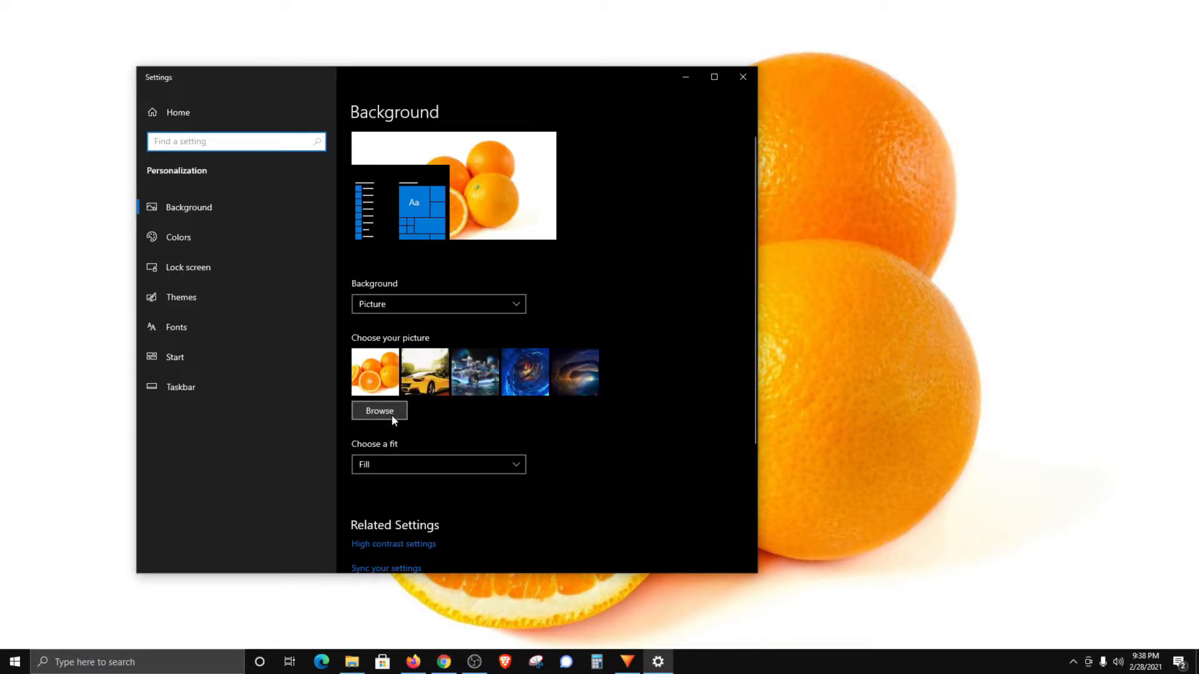
left_click(379, 411)
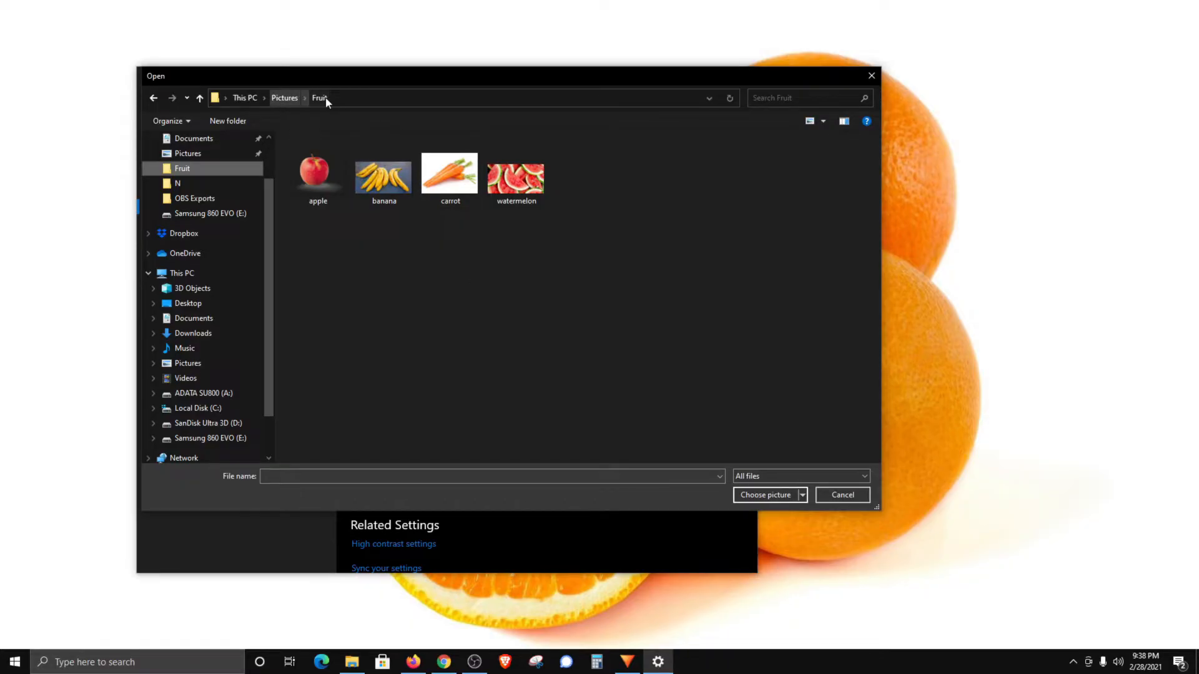
mouse_move(450, 314)
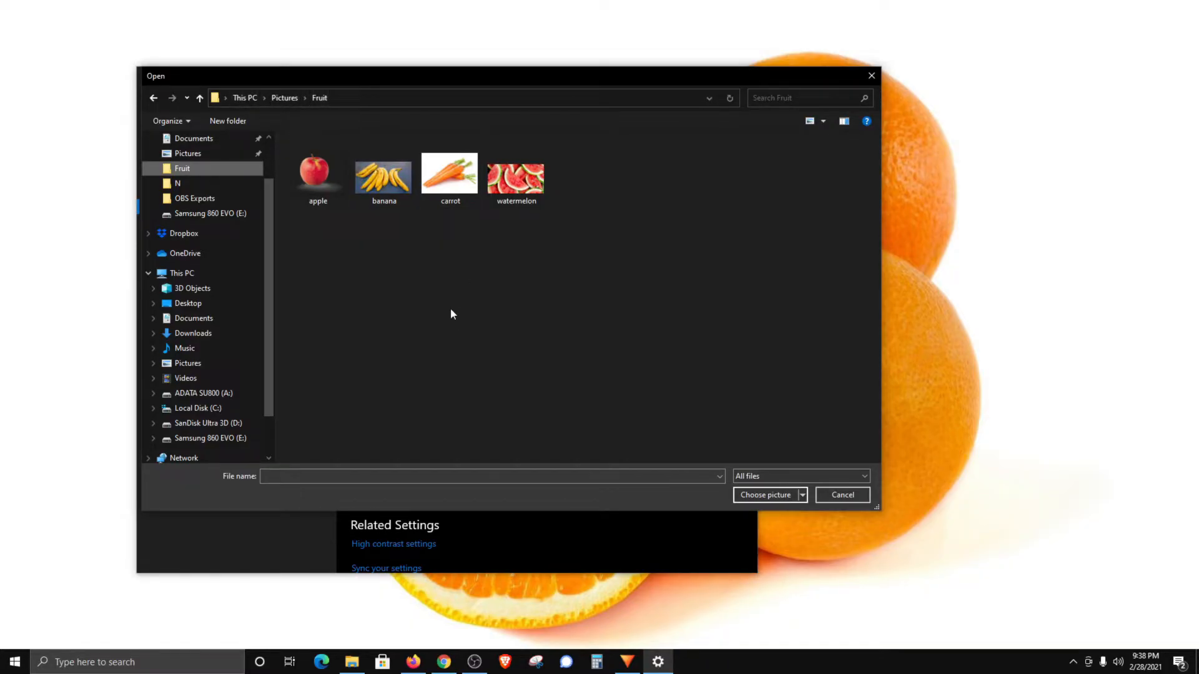
left_click(515, 171)
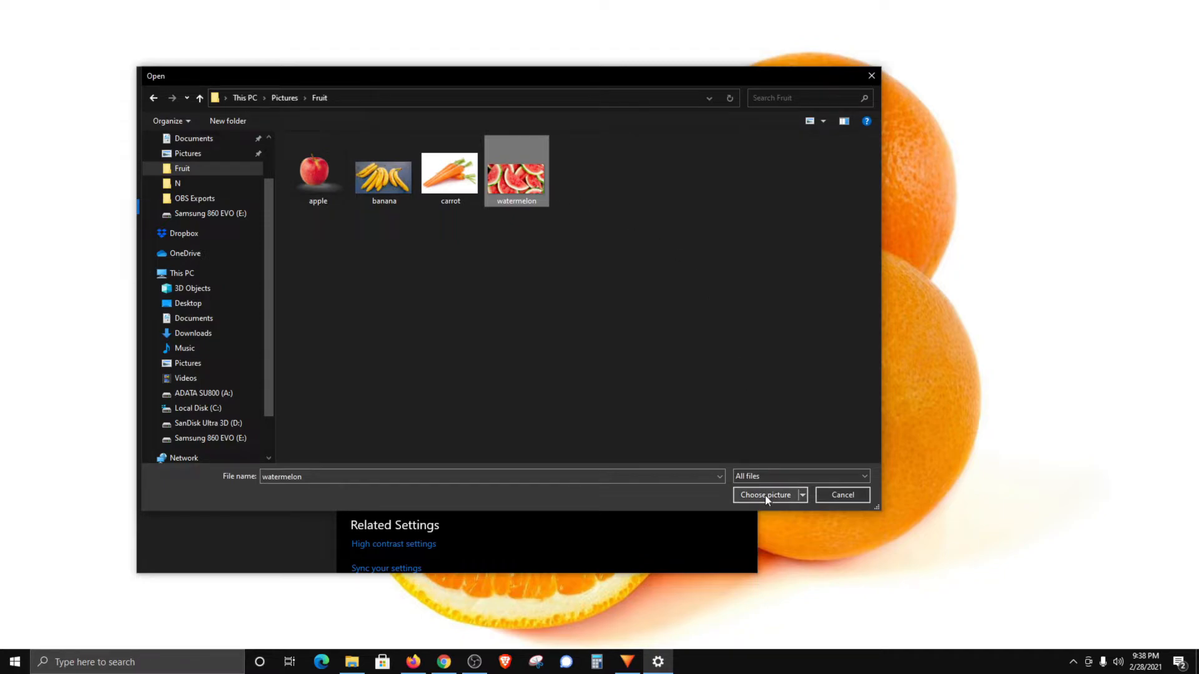
left_click(765, 494)
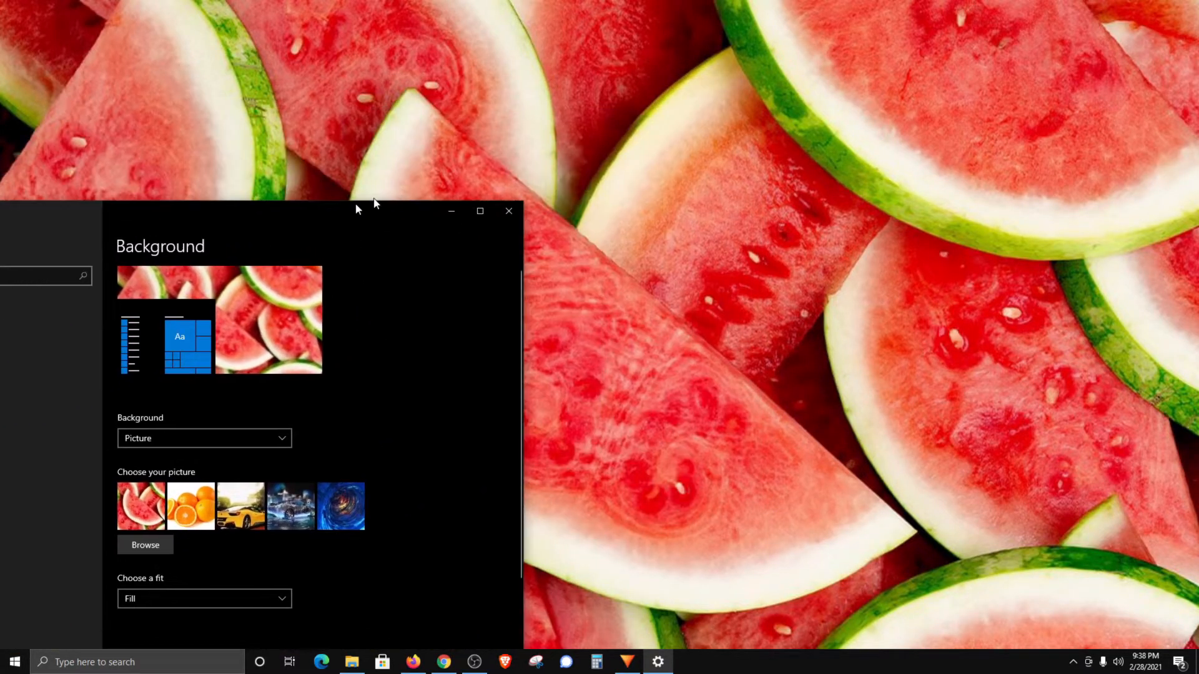
left_click(205, 599)
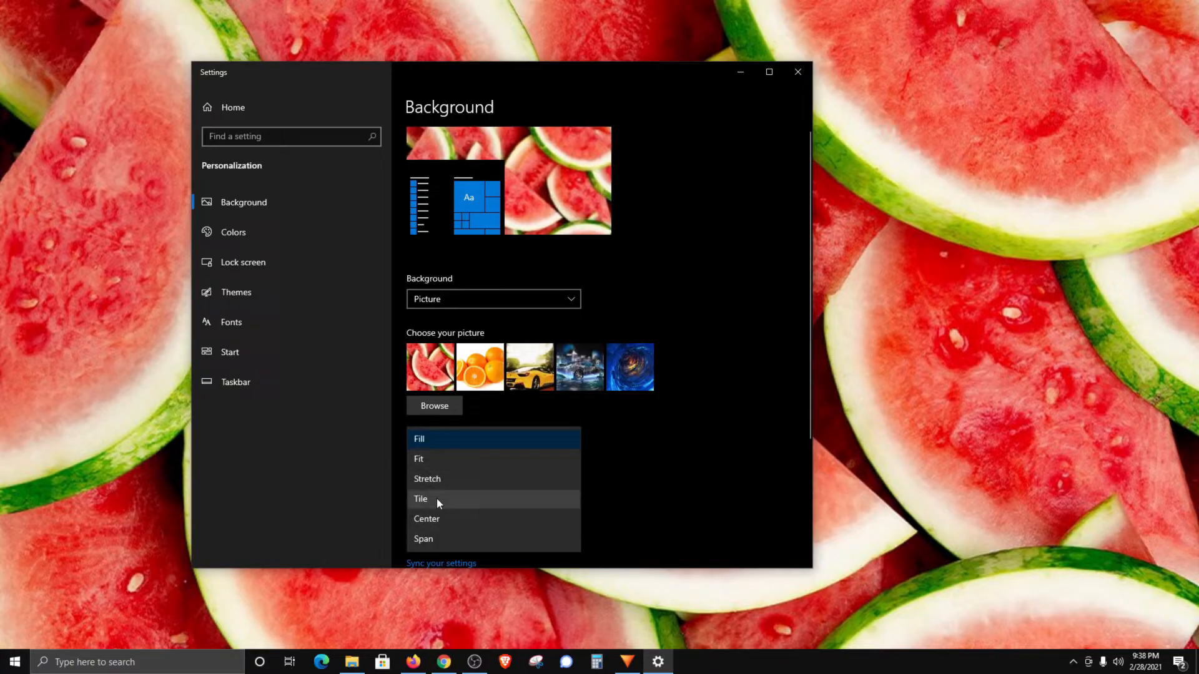
mouse_move(460, 532)
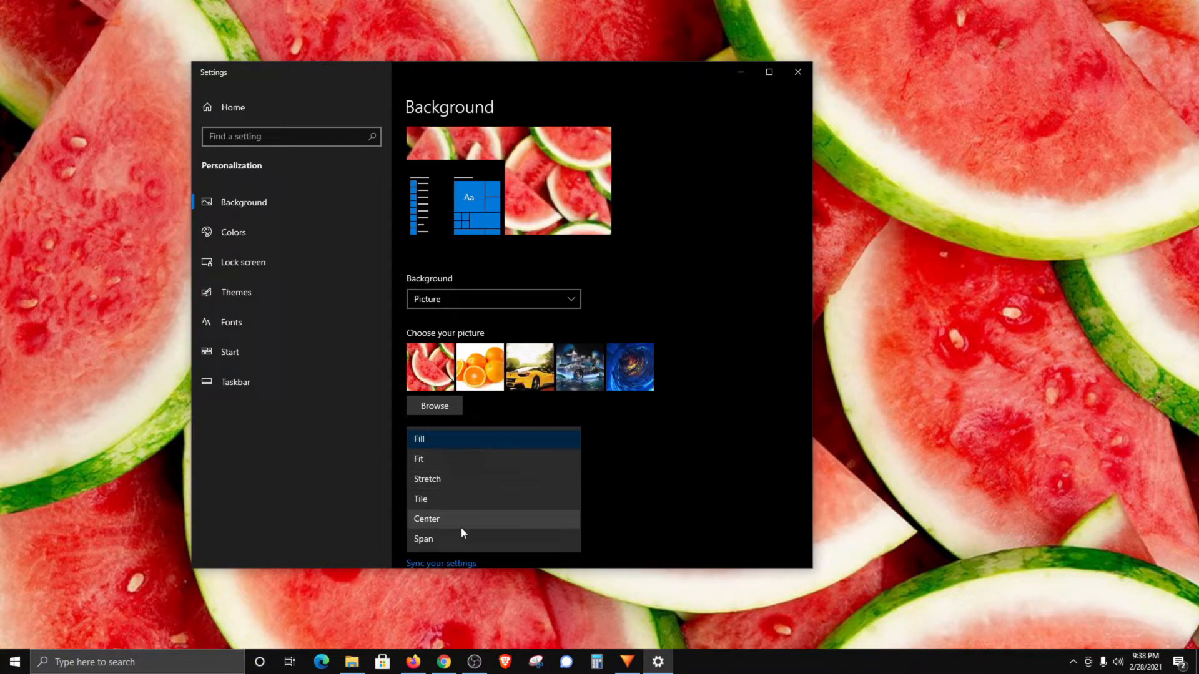
left_click(419, 439)
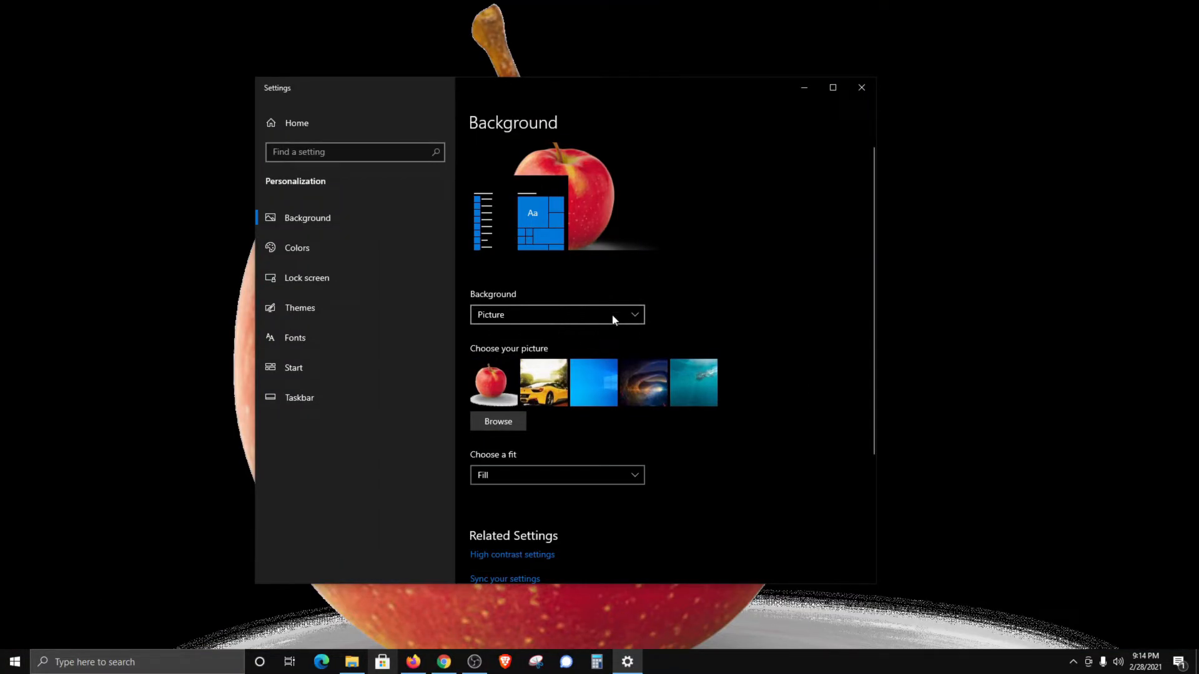
Step: Switch the background type to Solid color, then change it to Slideshow
left_click(557, 314)
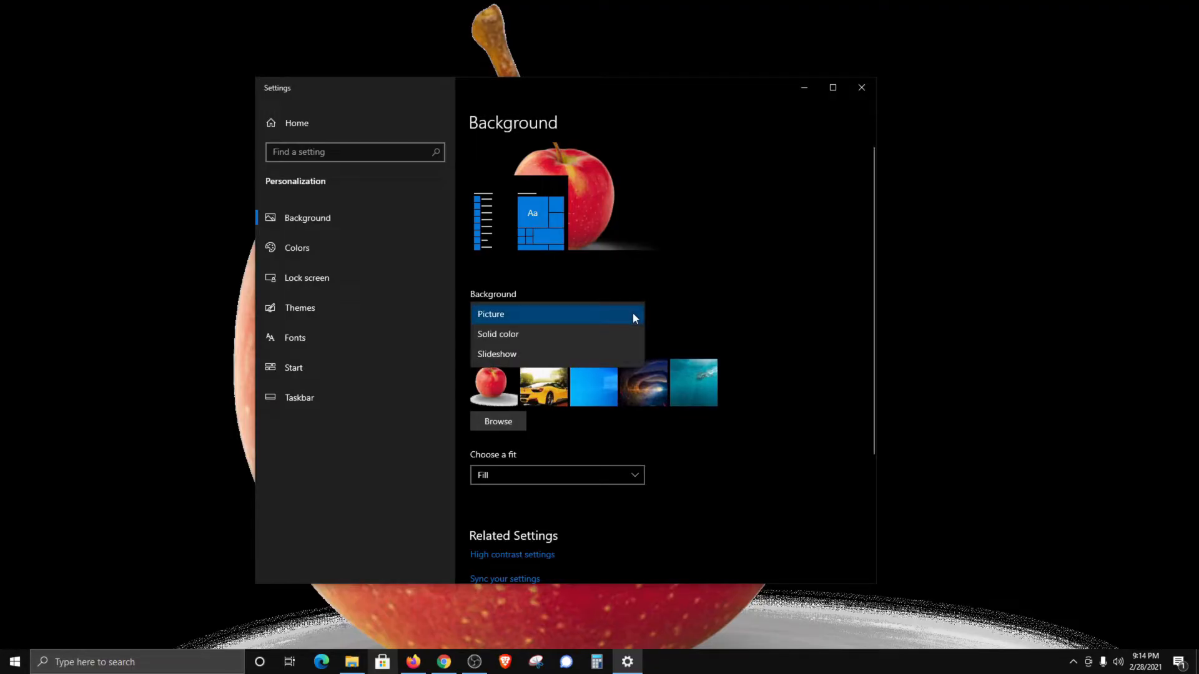
left_click(497, 334)
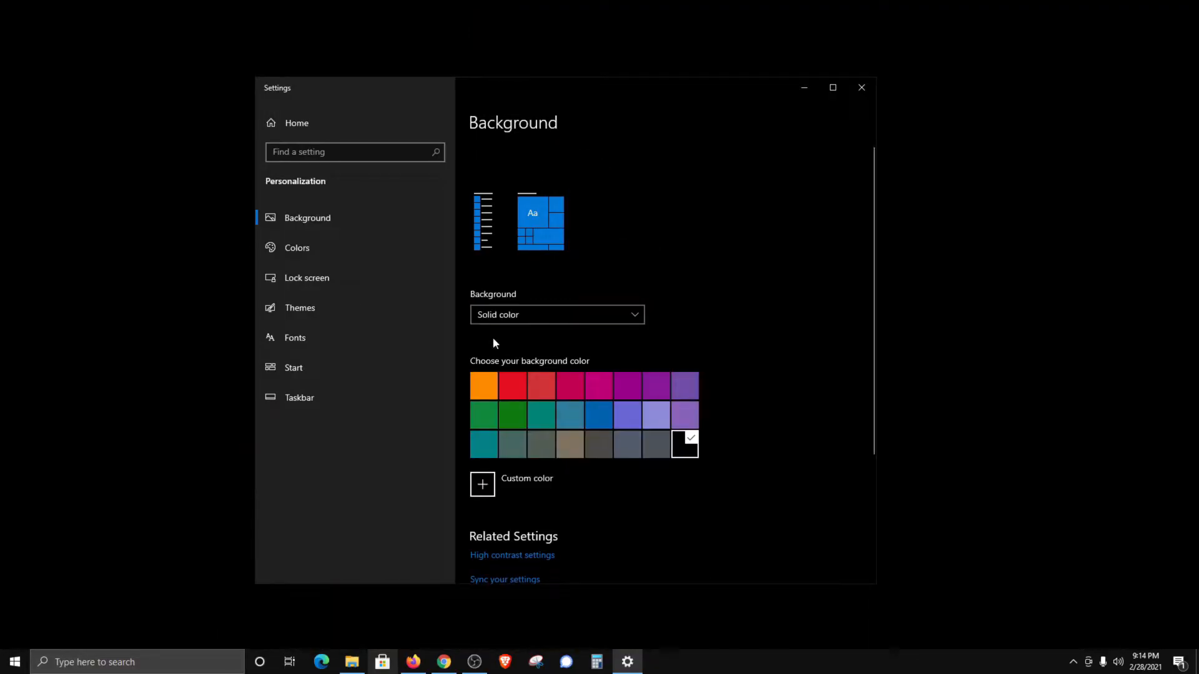
left_click(484, 385)
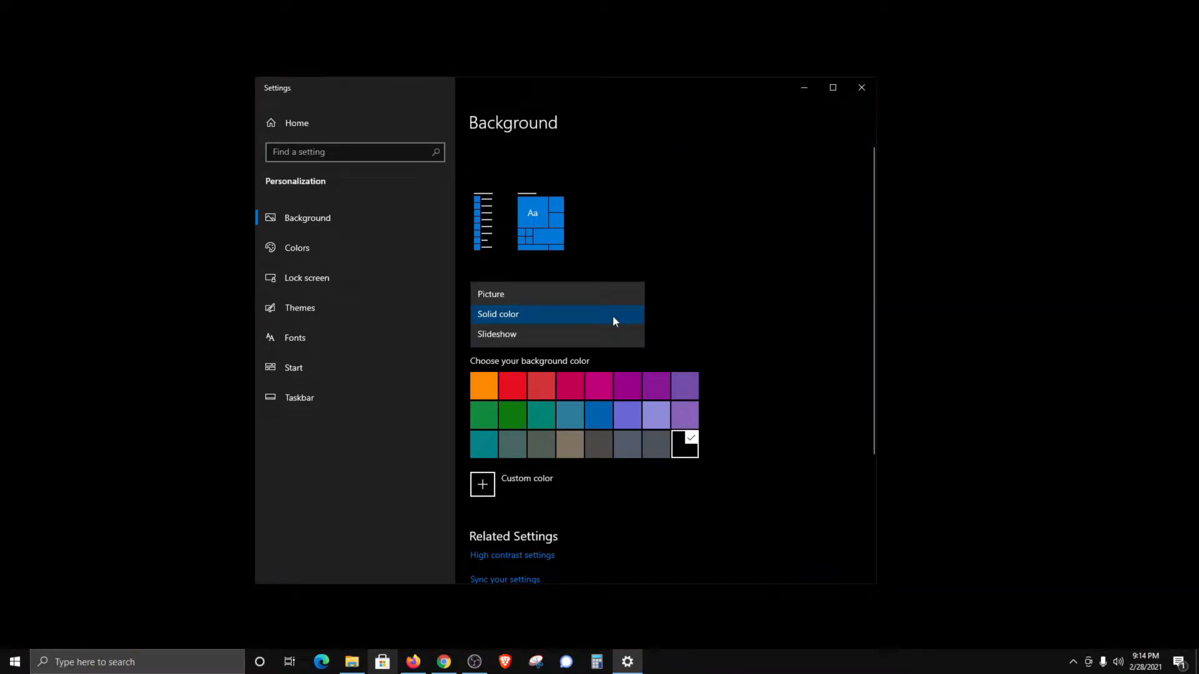
left_click(496, 334)
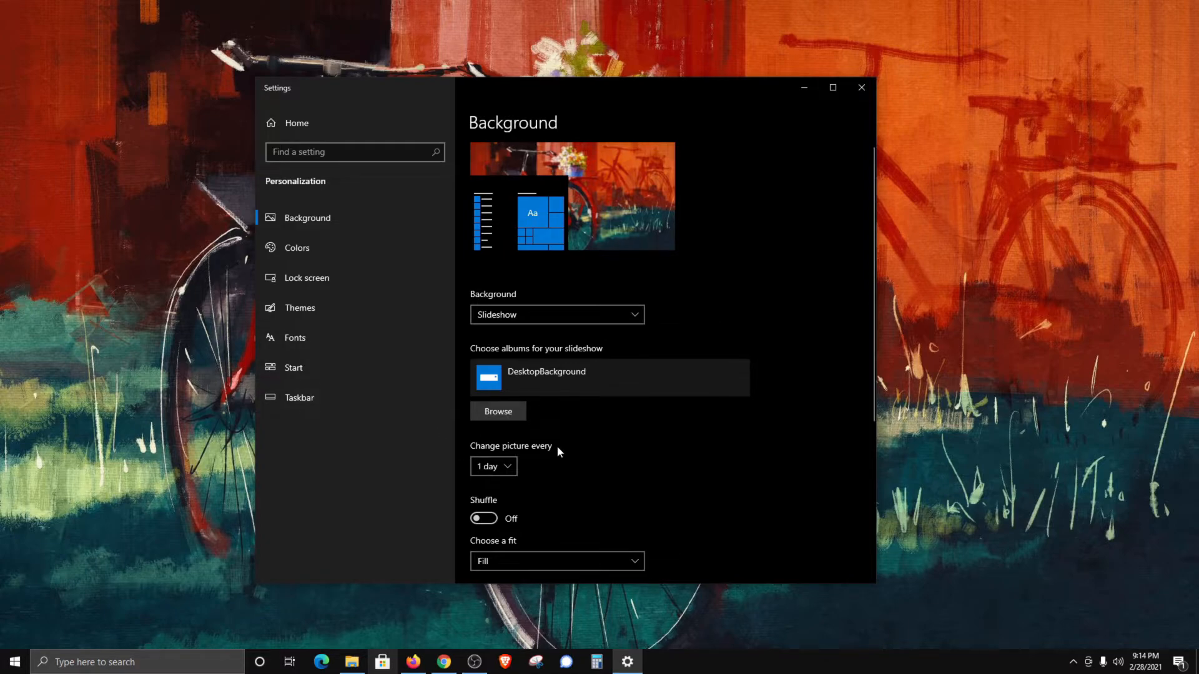
Step: Use the Pictures\Fruit folder as the slideshow album
left_click(497, 411)
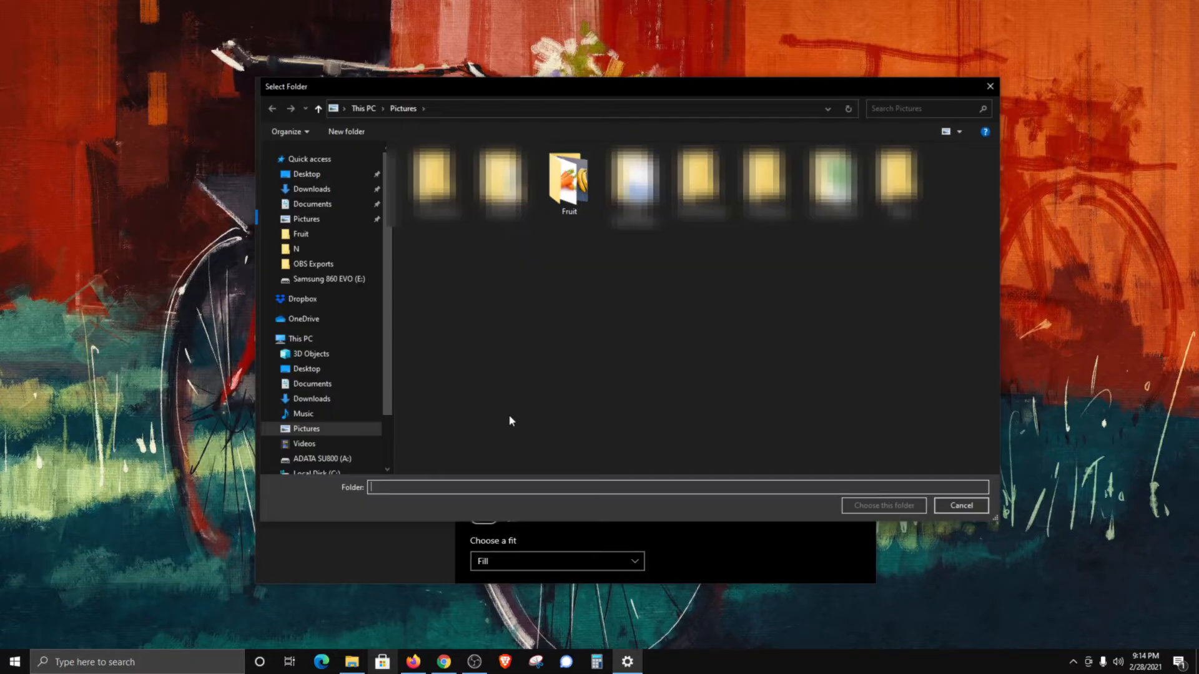
left_click(569, 181)
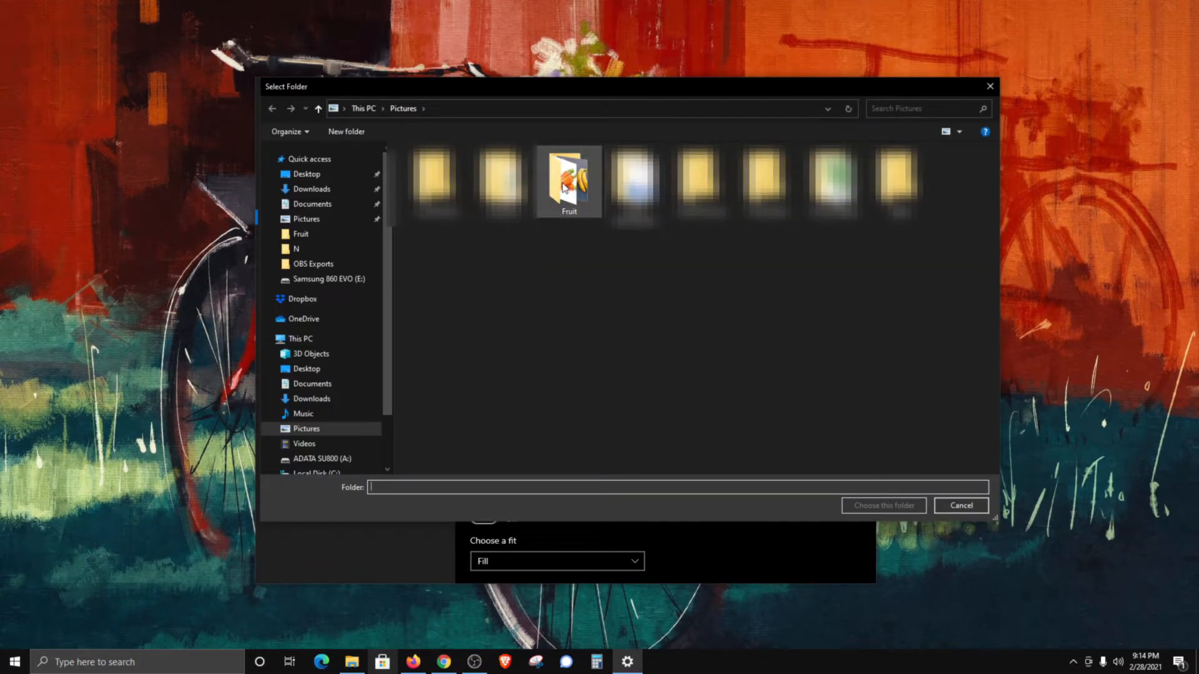
left_click(568, 181)
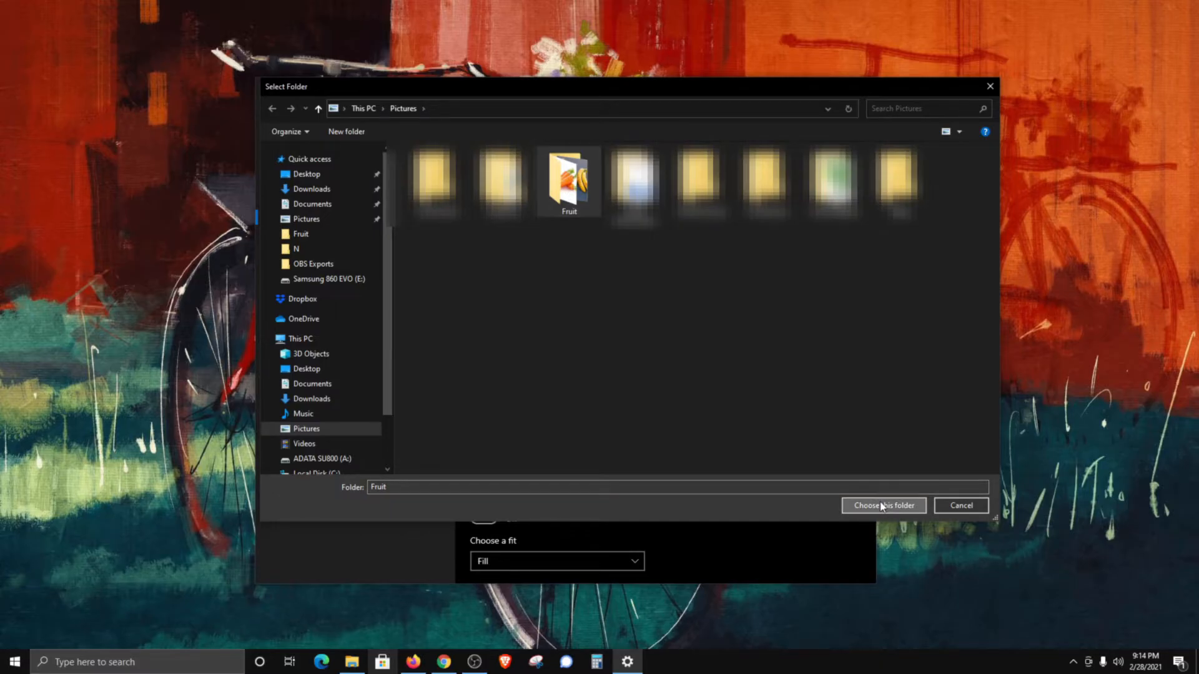
left_click(883, 505)
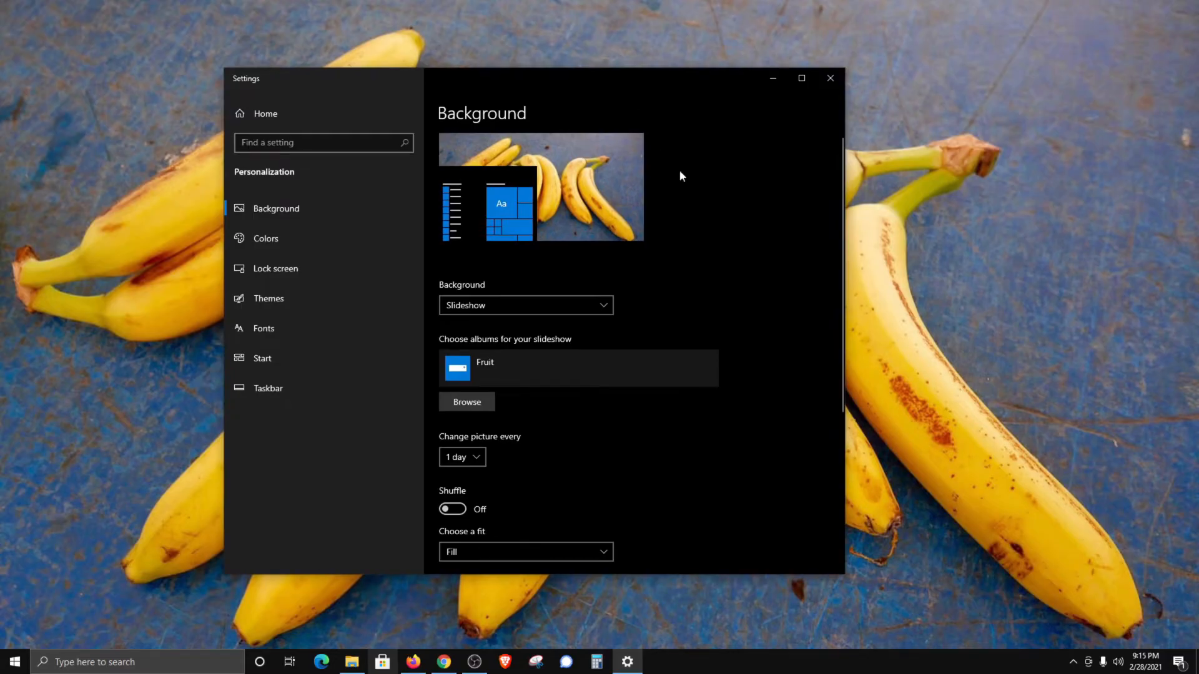
mouse_move(730, 231)
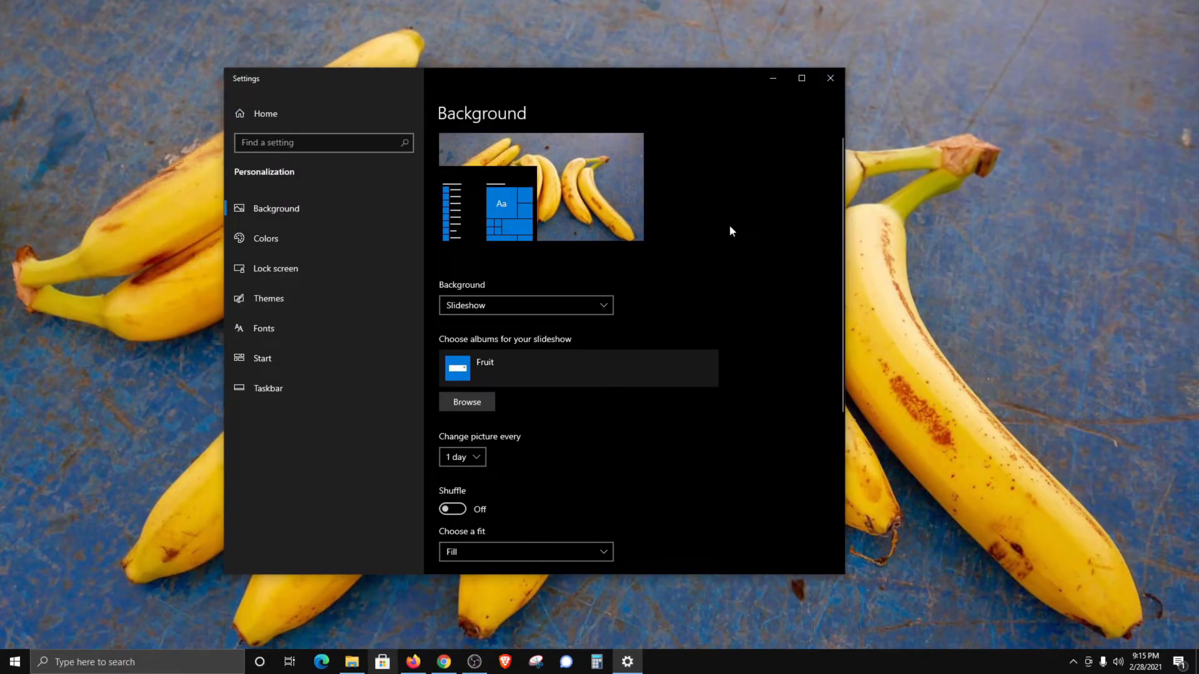
Step: Set the Fruit slideshow to change picture every 1 day, then go to Themes
scroll("down", 3)
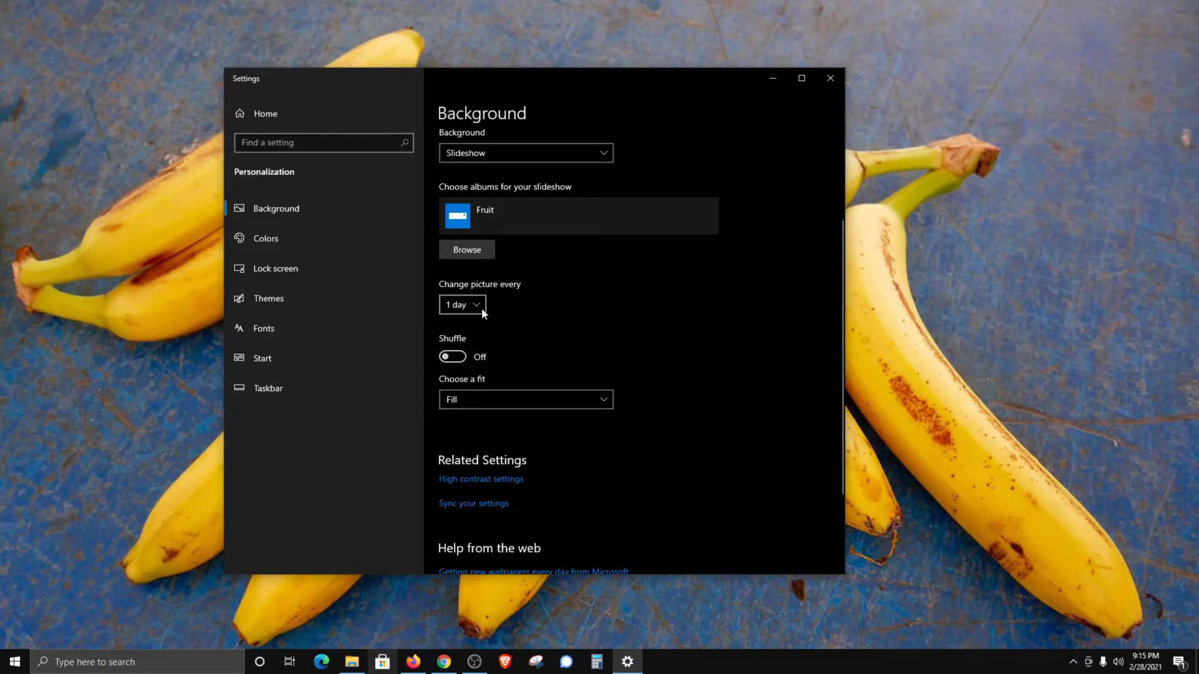
left_click(462, 304)
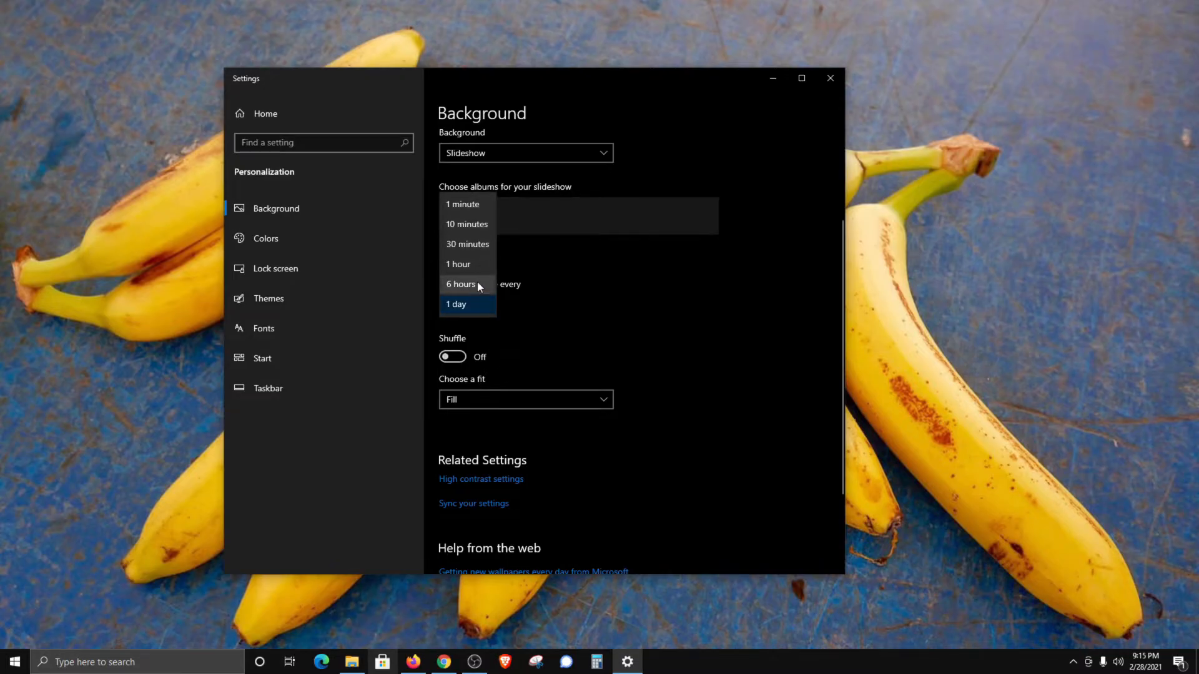
left_click(456, 304)
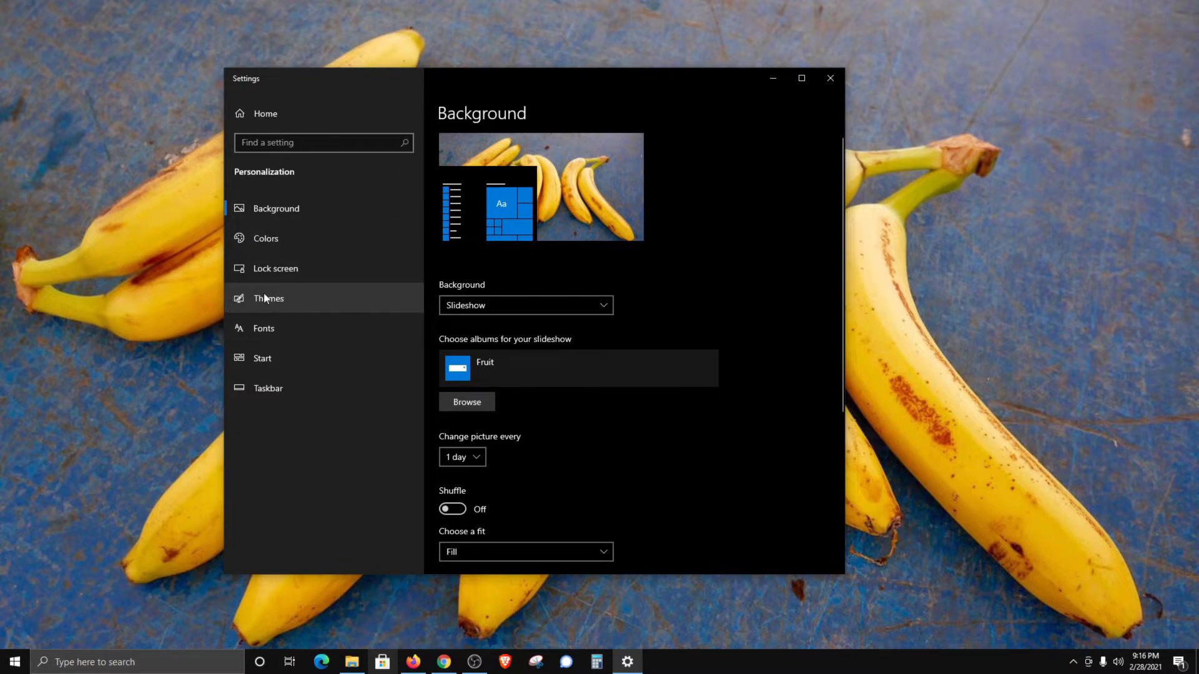
left_click(268, 299)
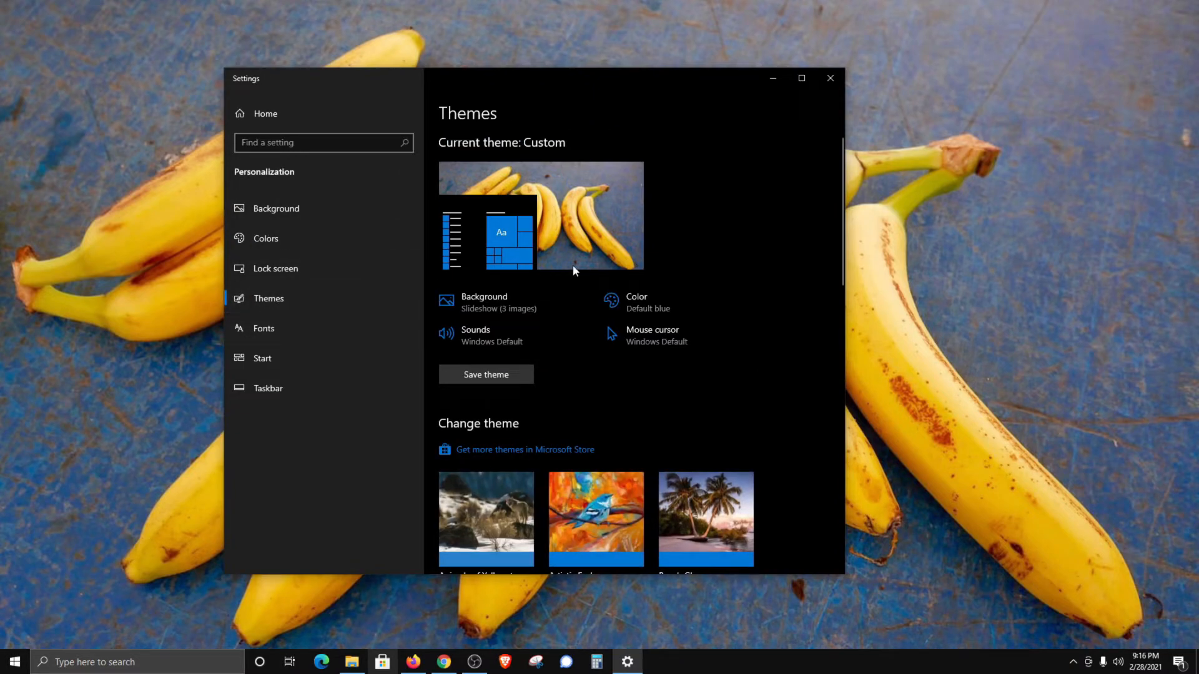
Step: Maximize the Settings window and apply the Hitting the Road theme
left_click(801, 78)
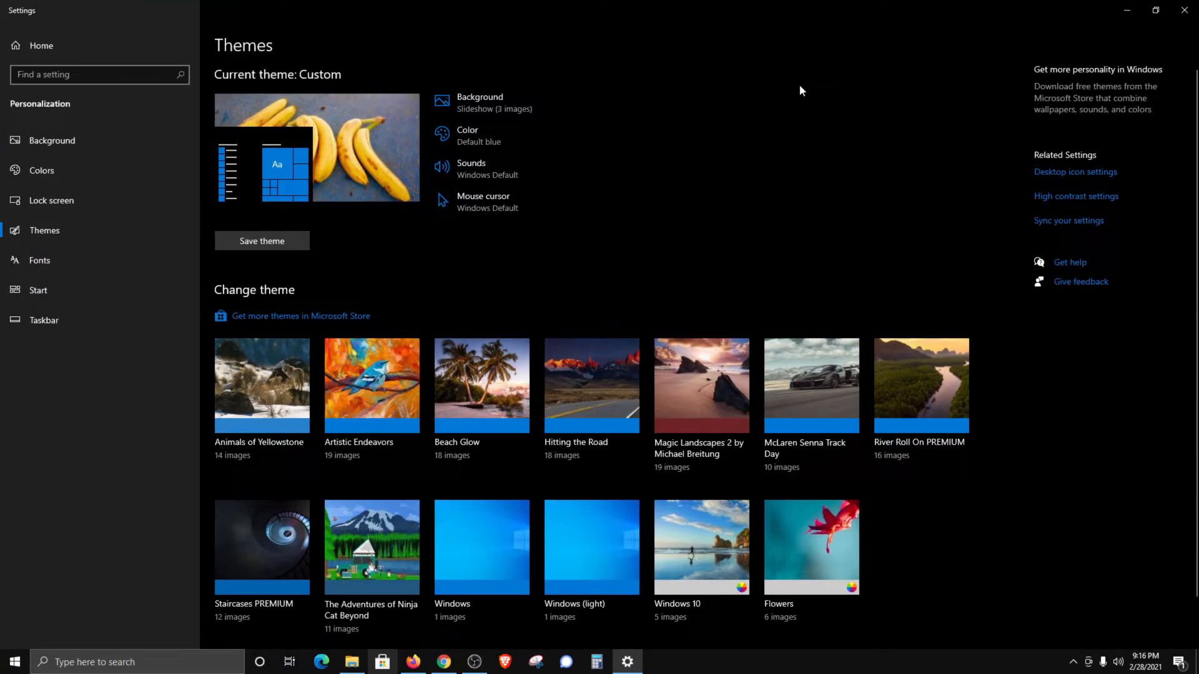
mouse_move(688, 192)
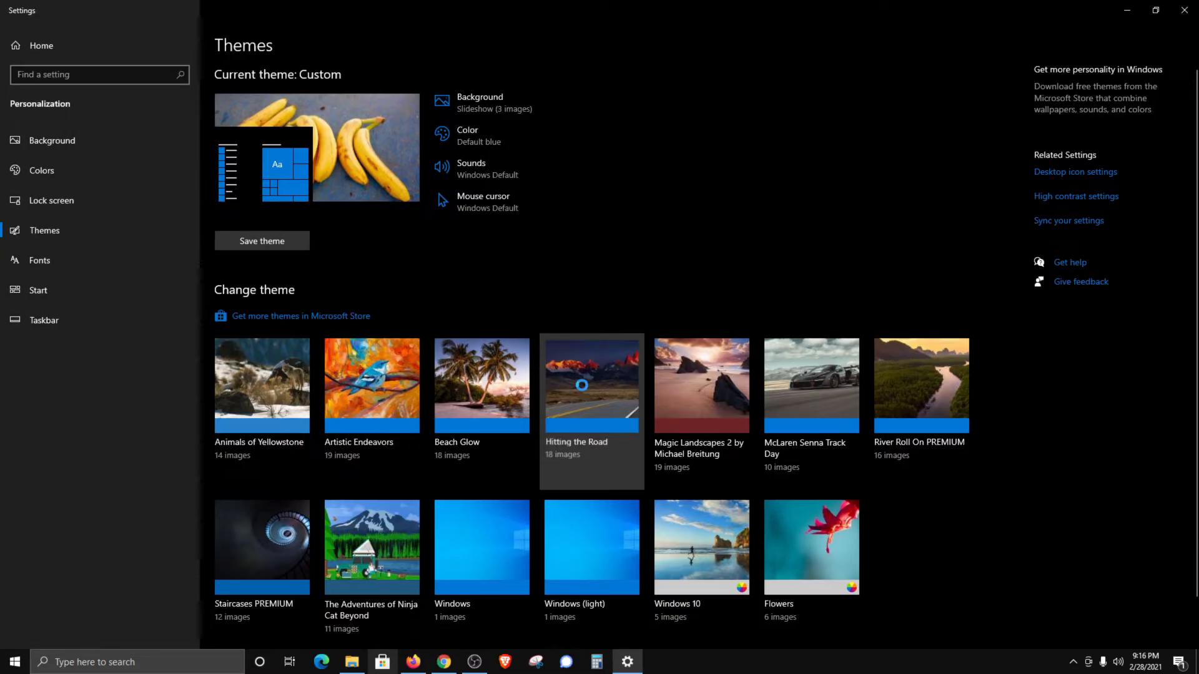
left_click(591, 384)
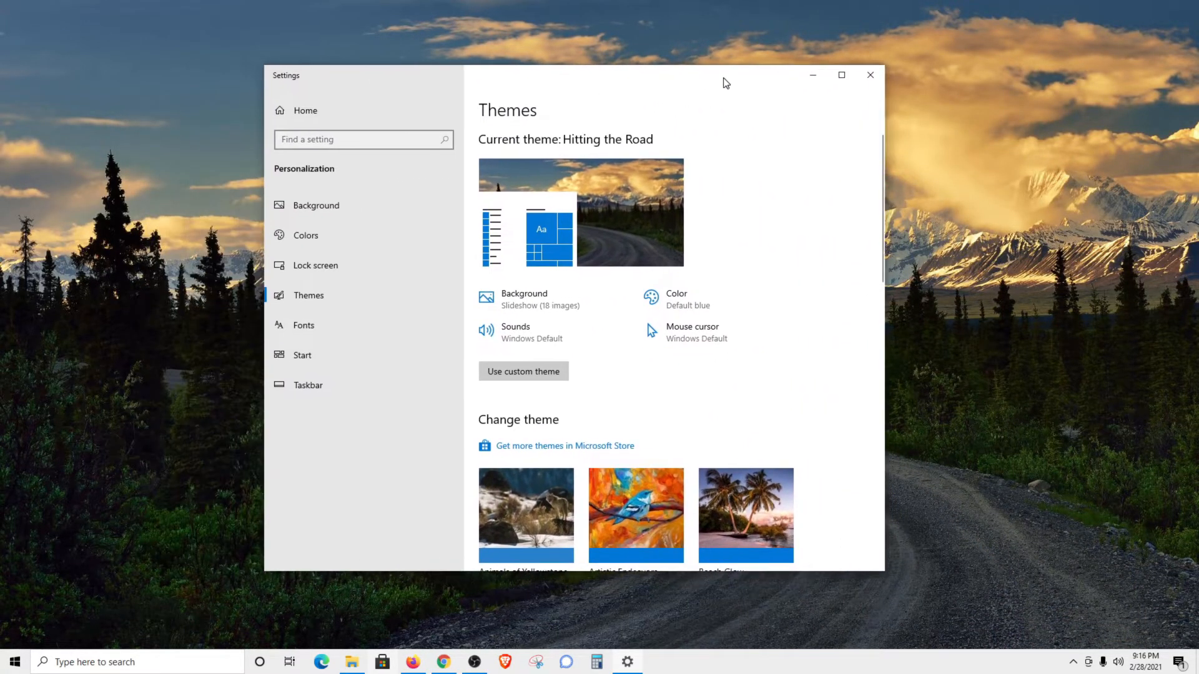
left_click(841, 74)
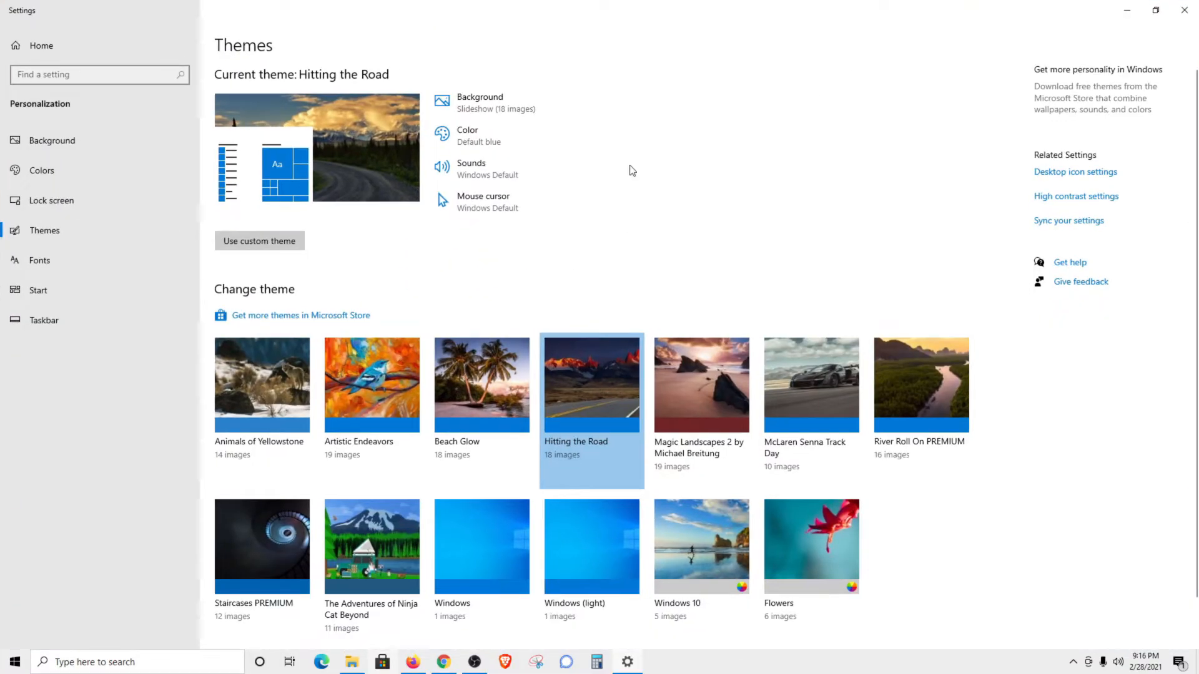
mouse_move(491, 297)
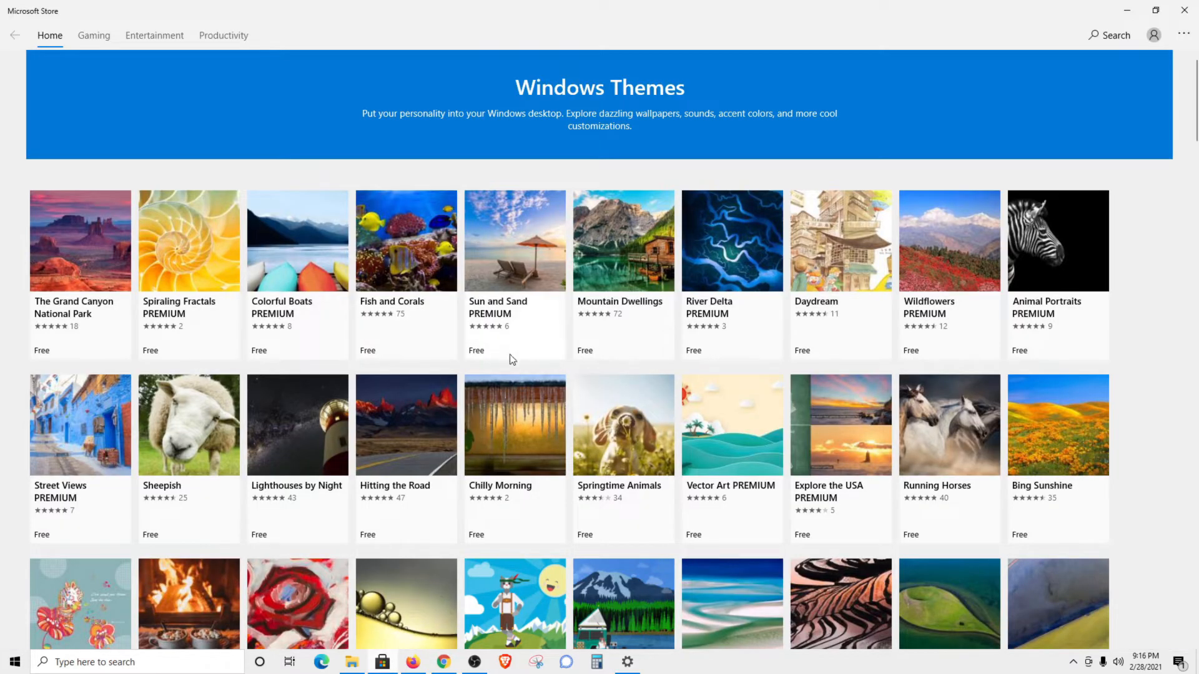
Step: Get the free Animal Mothers theme from the Store's Windows Themes collection
scroll("down", 3)
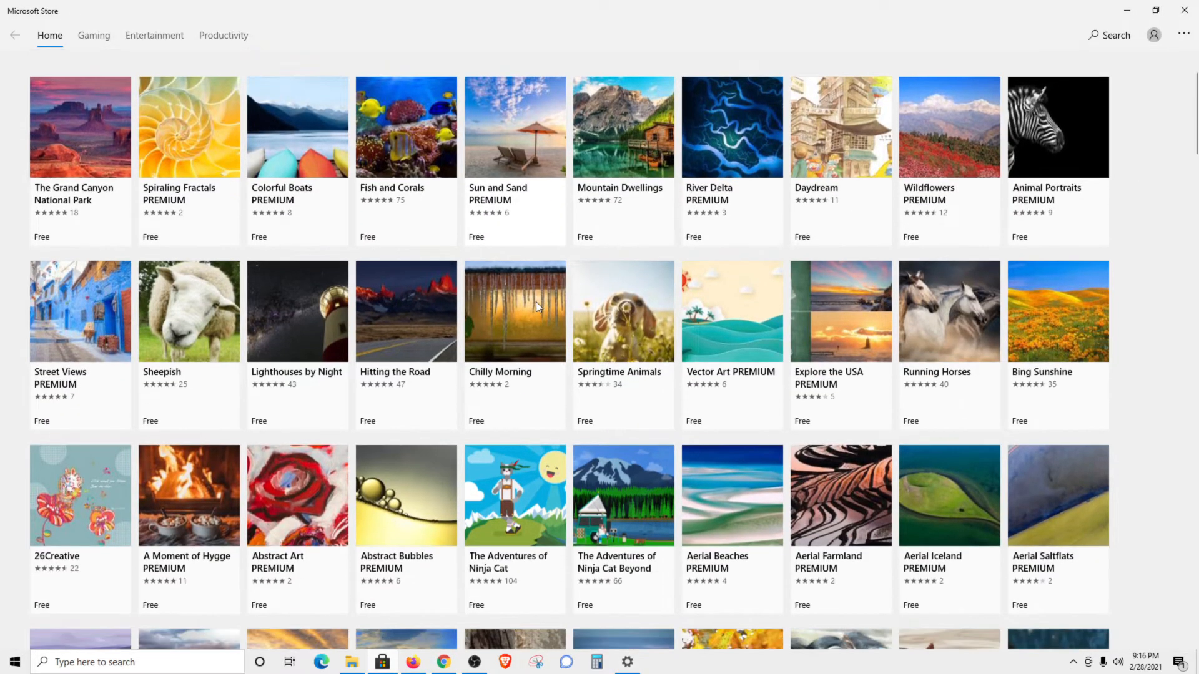
scroll("down", 3)
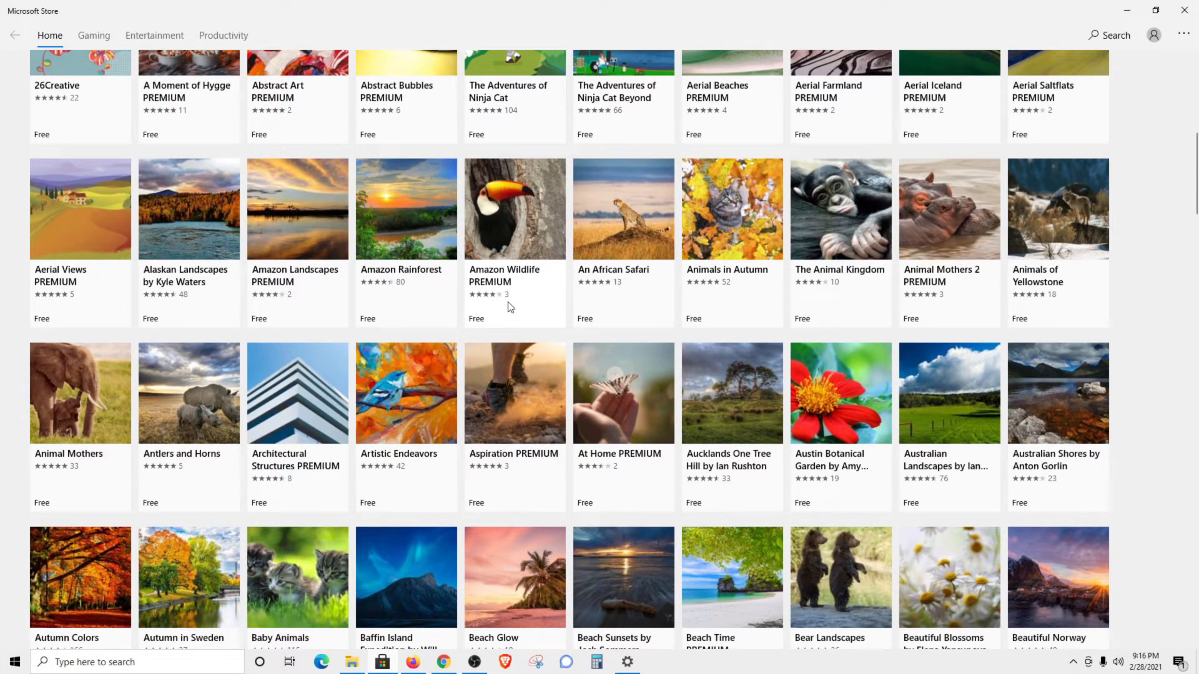
scroll("down", 3)
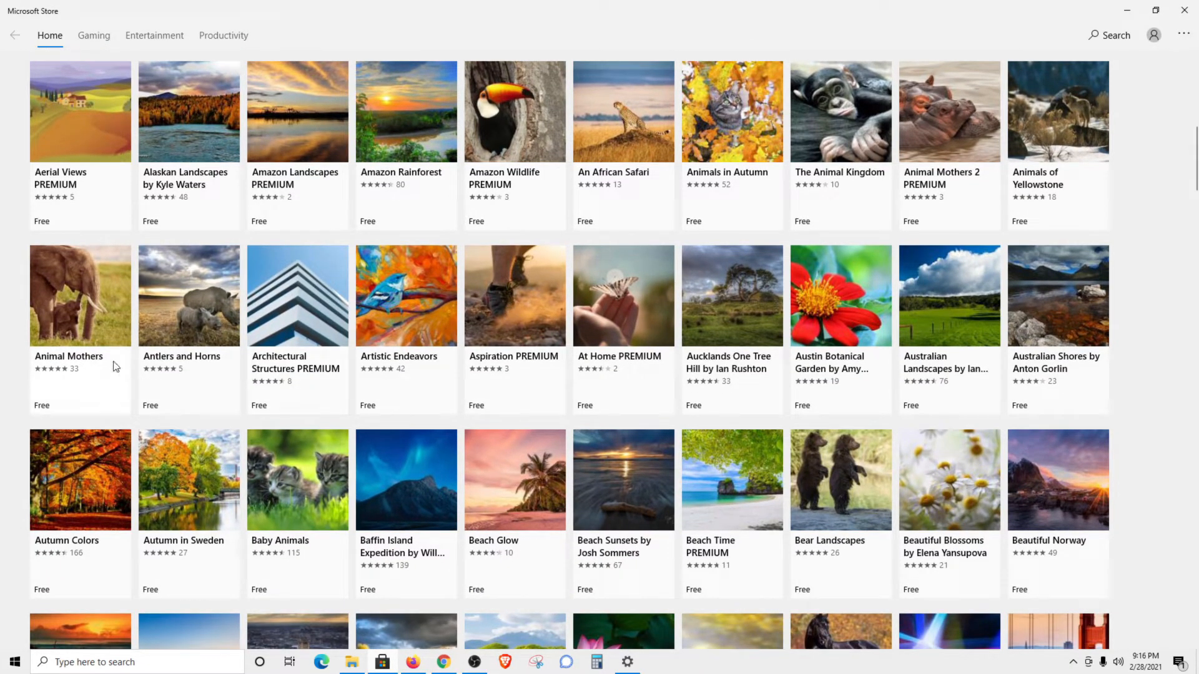
left_click(79, 296)
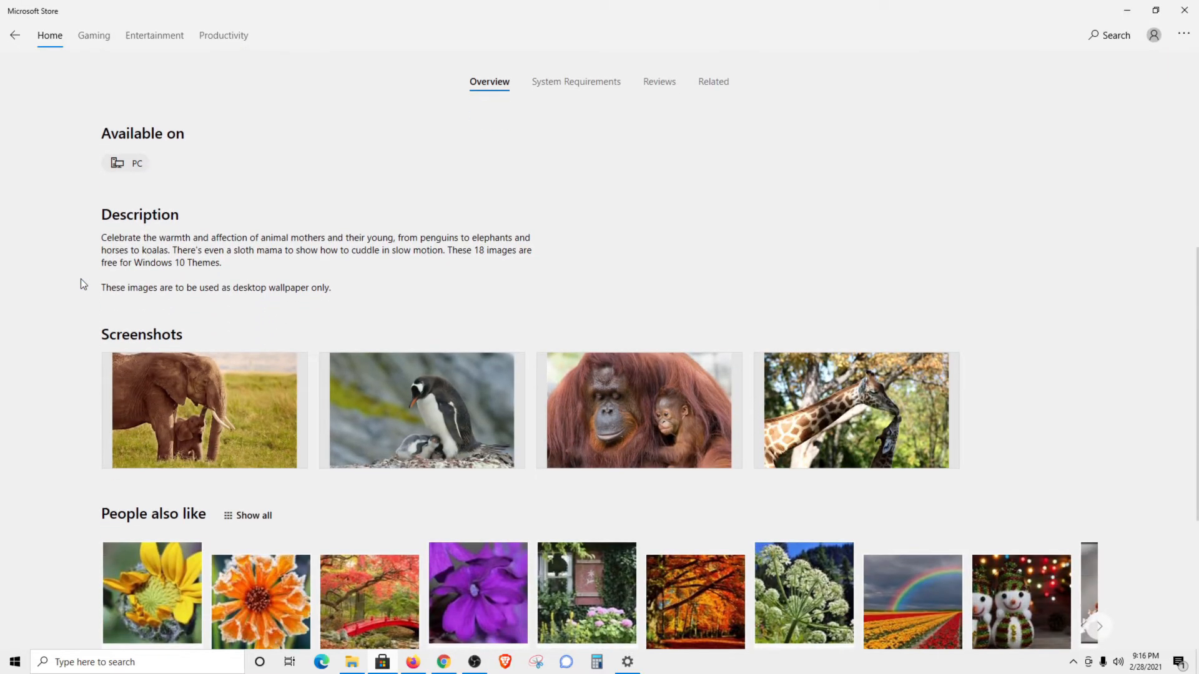
scroll("up", 3)
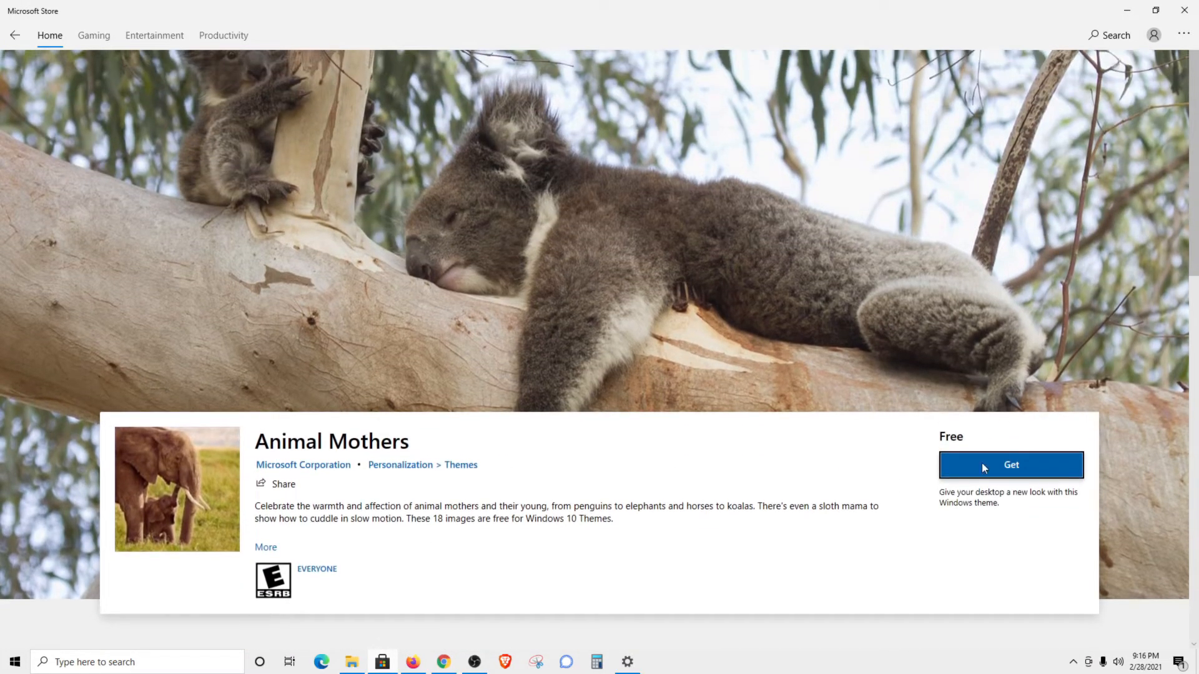
left_click(1011, 464)
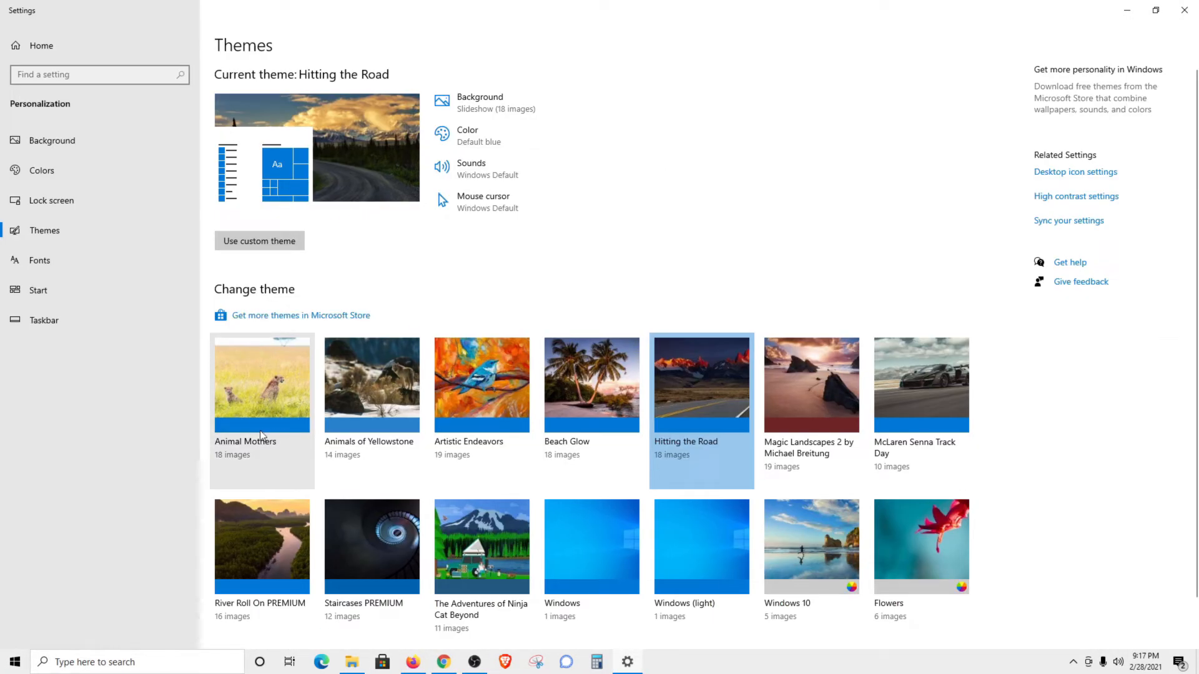
Step: Apply the Animal Mothers theme and return the Settings window to full screen
left_click(261, 384)
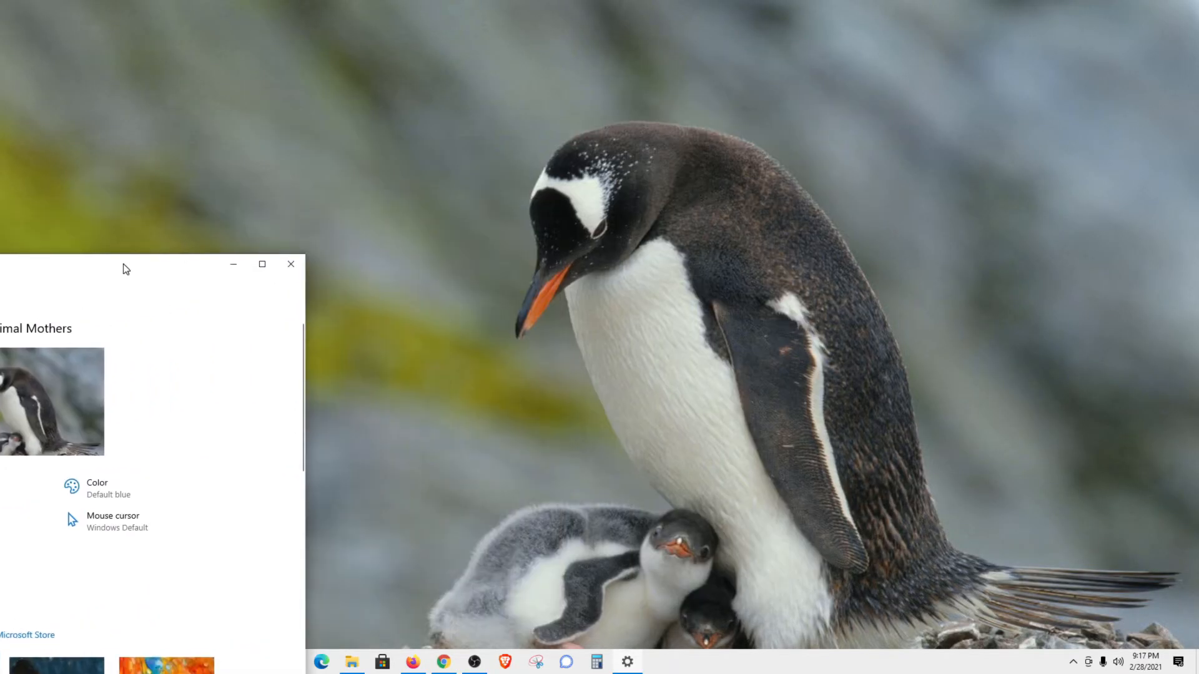
left_click(262, 264)
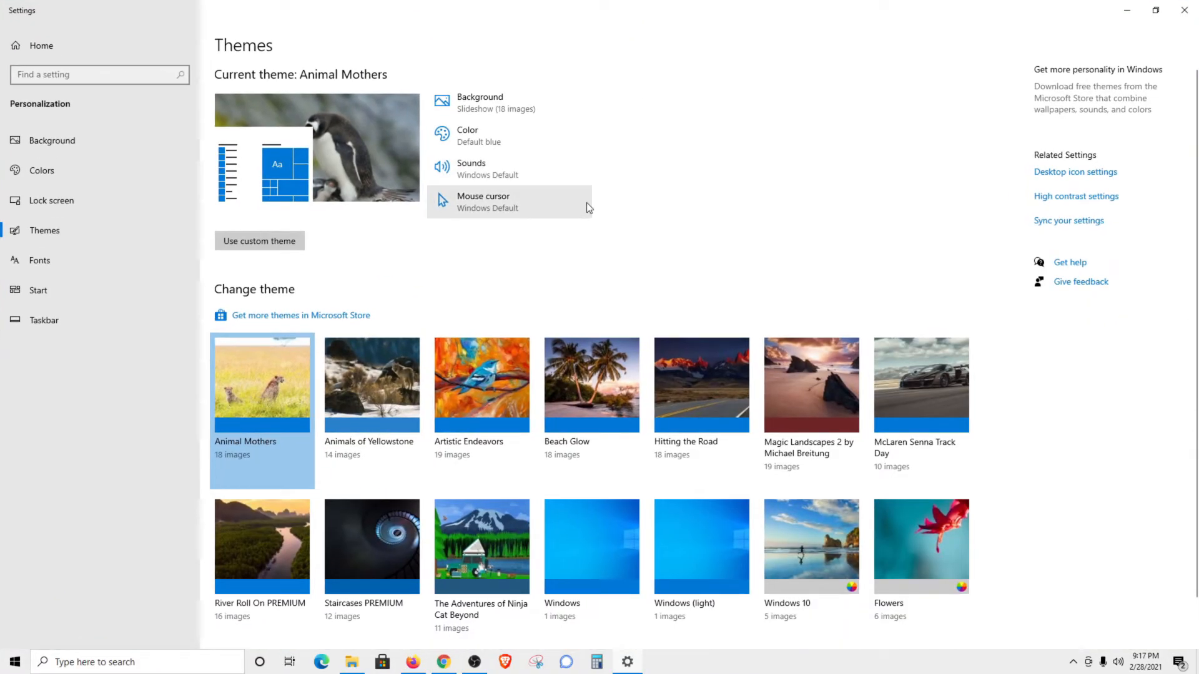
mouse_move(549, 232)
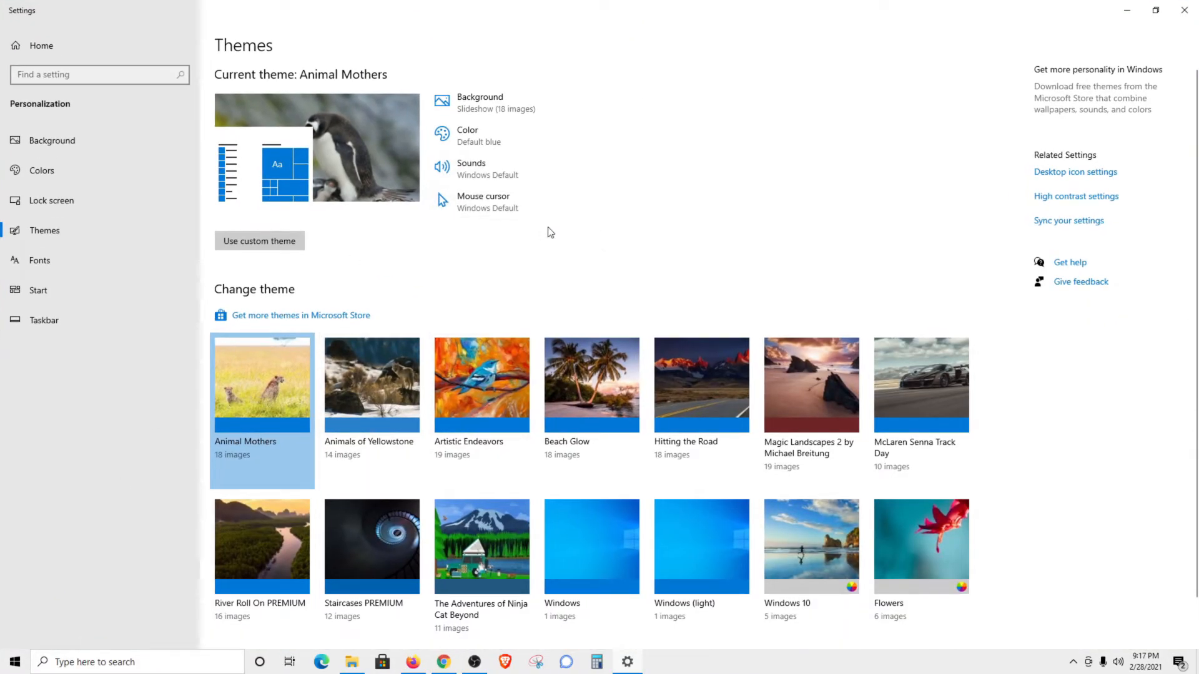
mouse_move(503, 229)
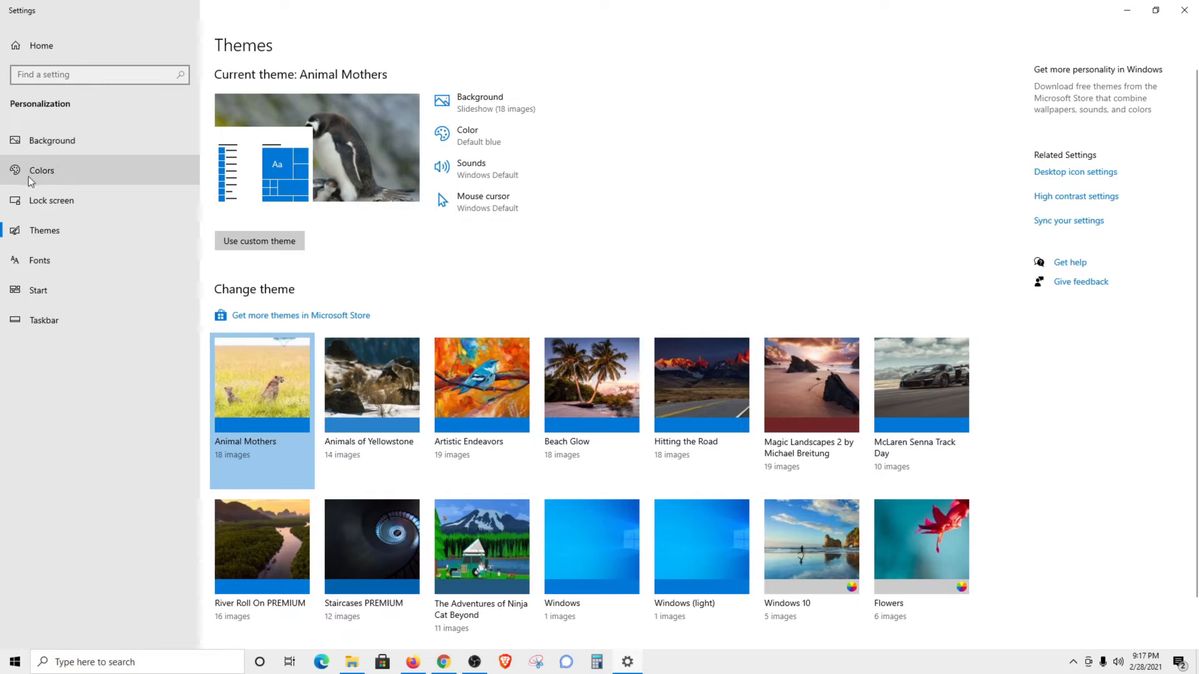
Step: On the Colors page, try Dark mode, then Custom mode with apps set to light
left_click(42, 170)
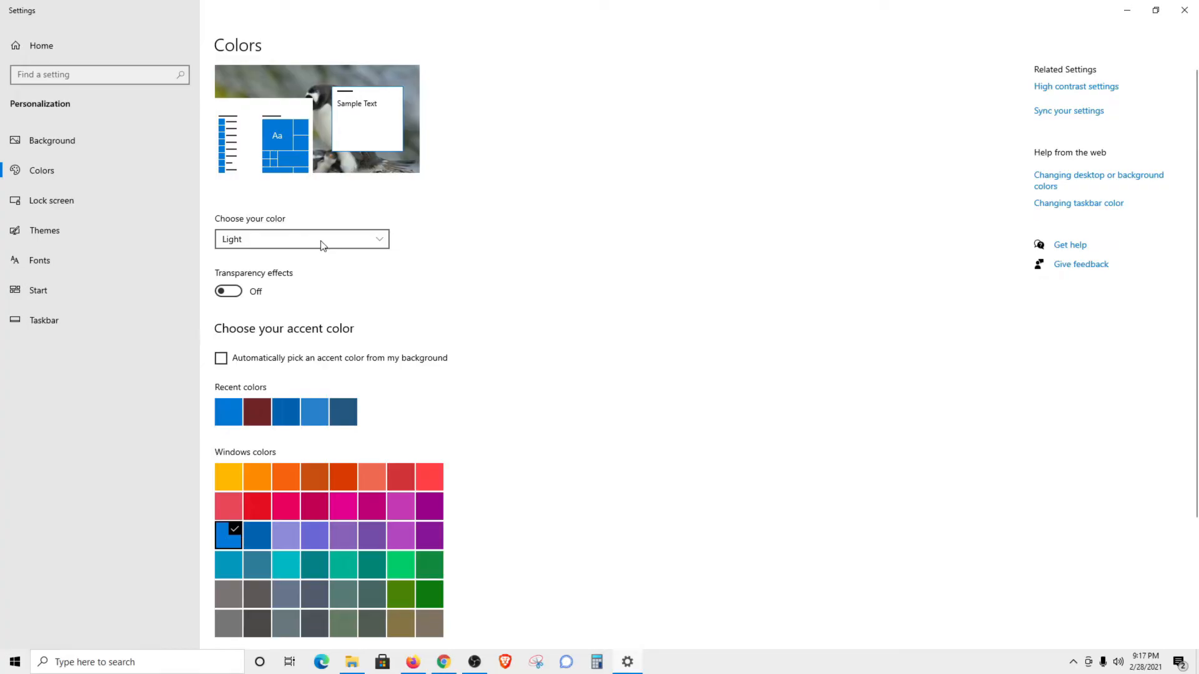
left_click(300, 238)
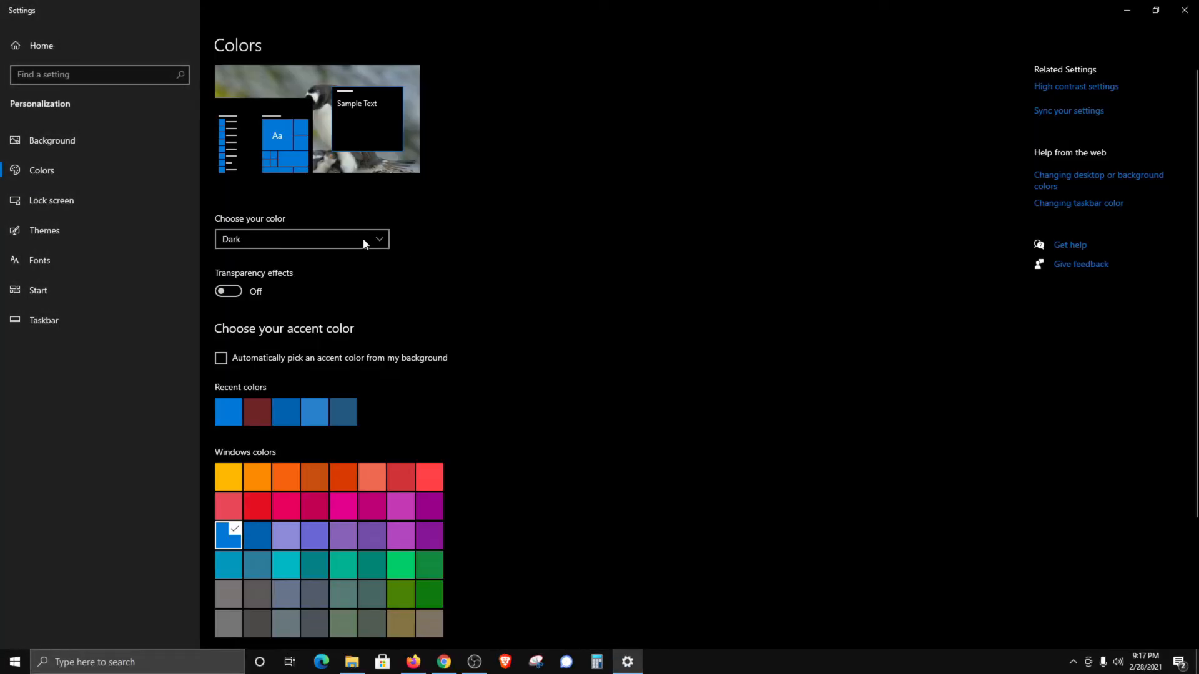
left_click(300, 239)
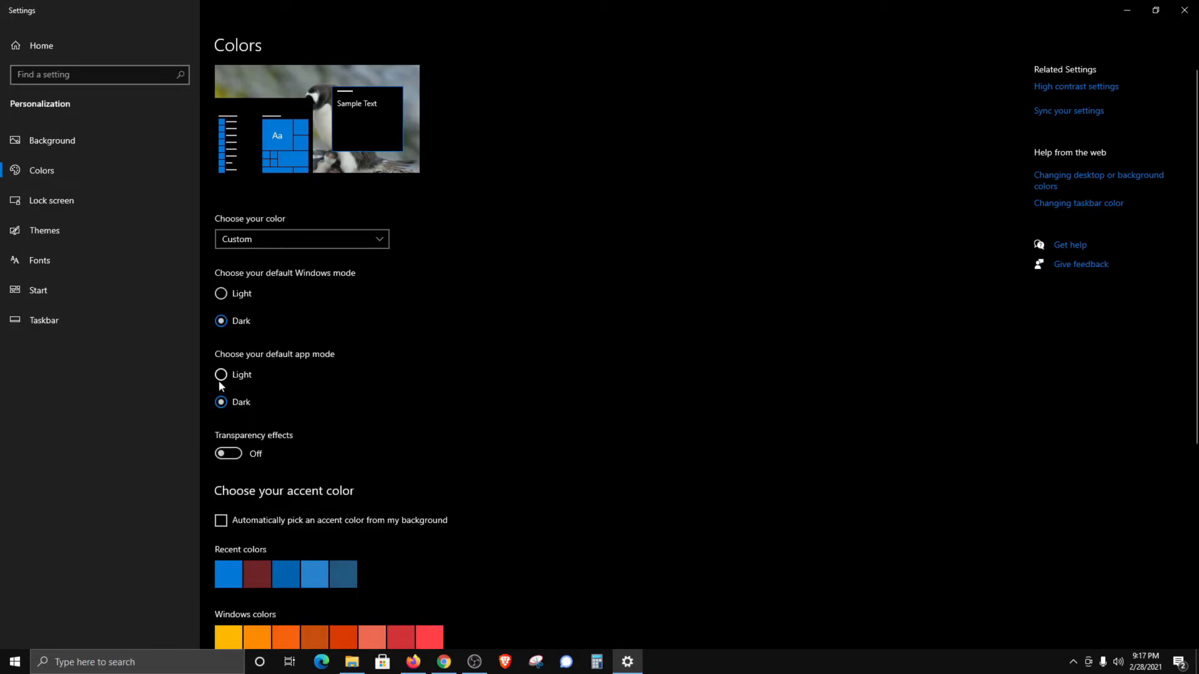
left_click(221, 375)
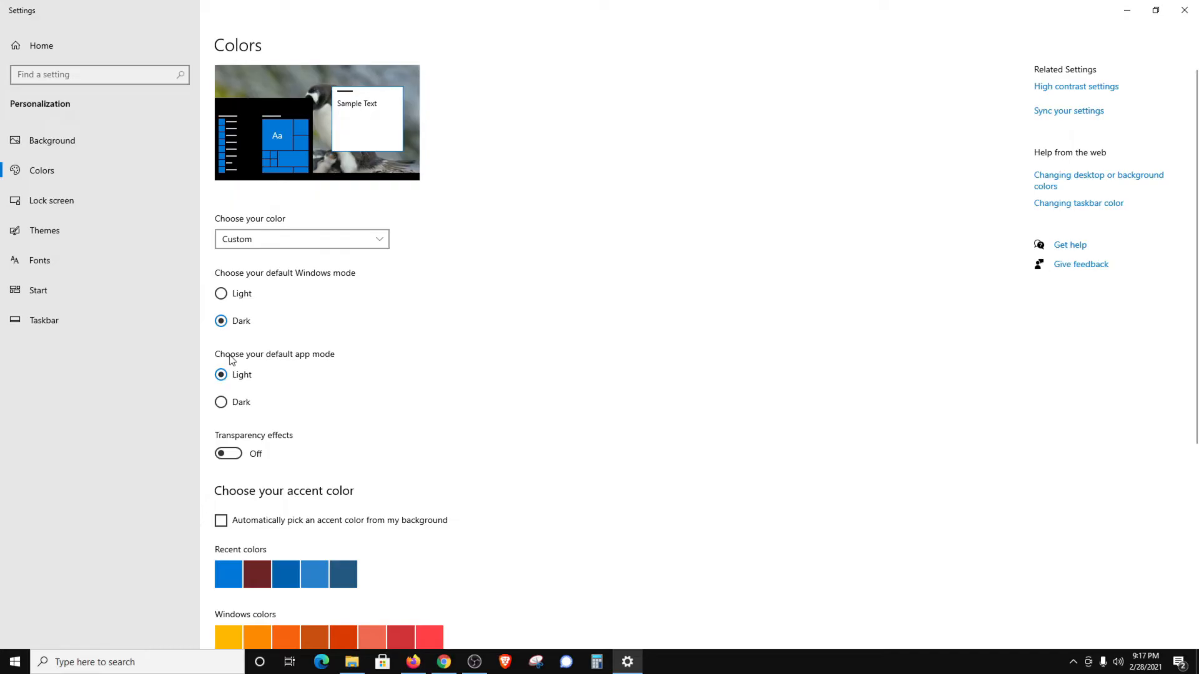
Step: Try light Windows with dark apps, then set the overall colour mode to Dark
left_click(221, 293)
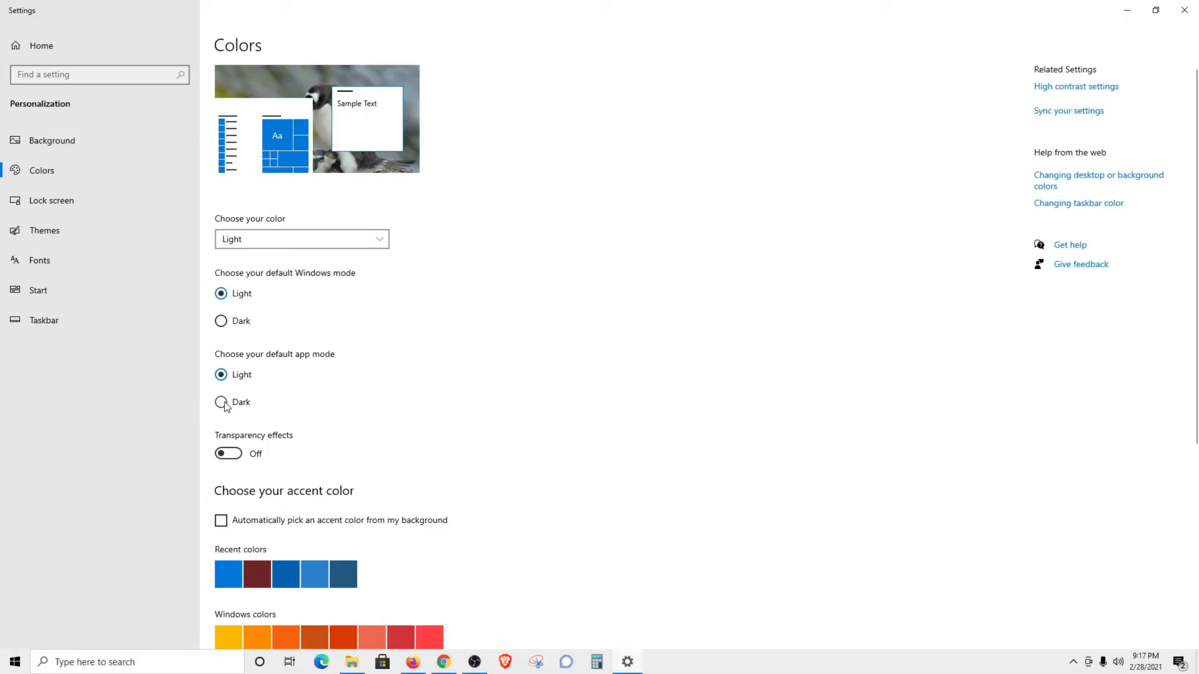
left_click(222, 402)
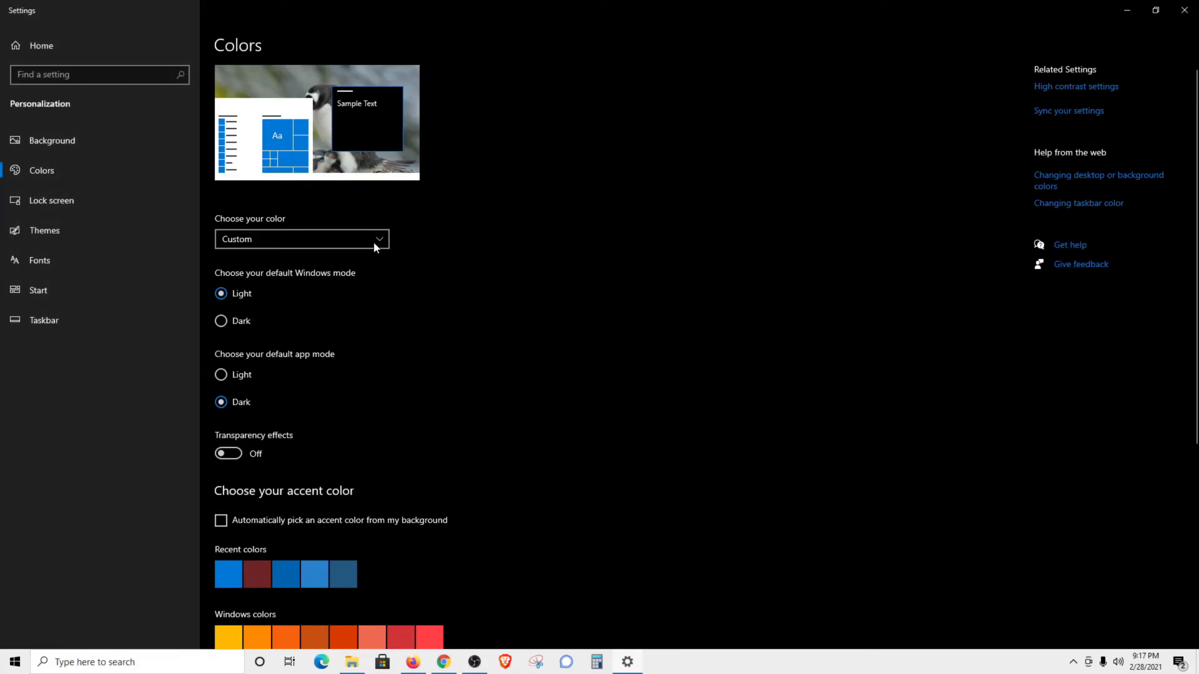
left_click(301, 238)
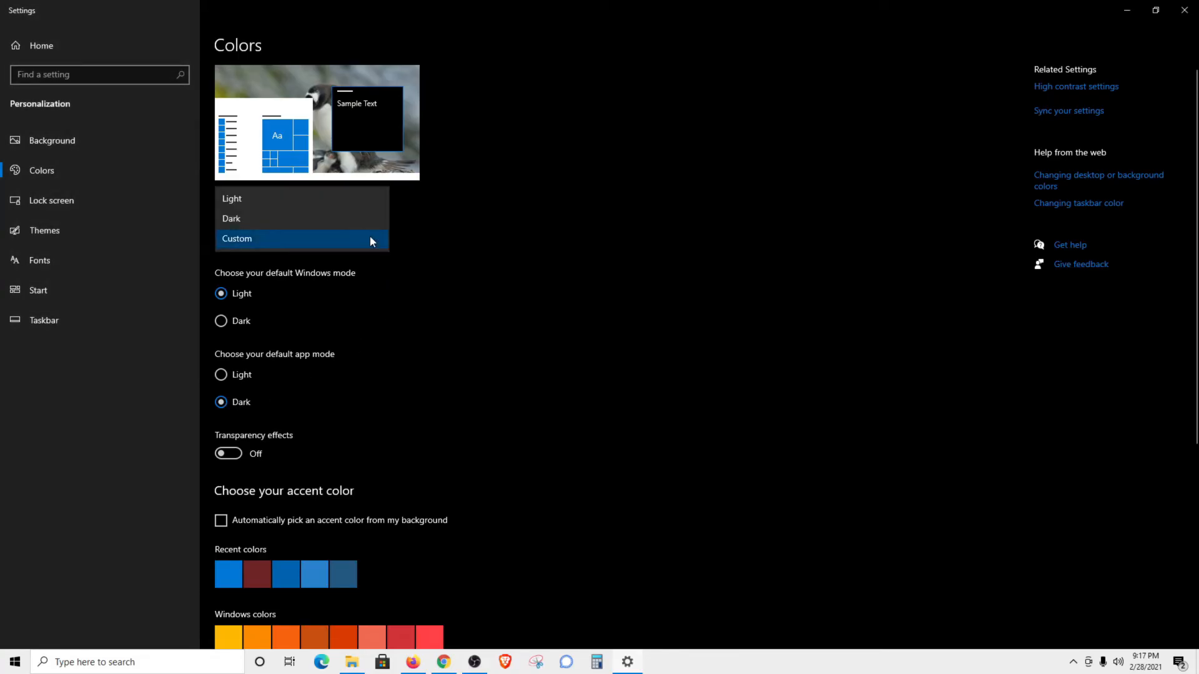
left_click(230, 218)
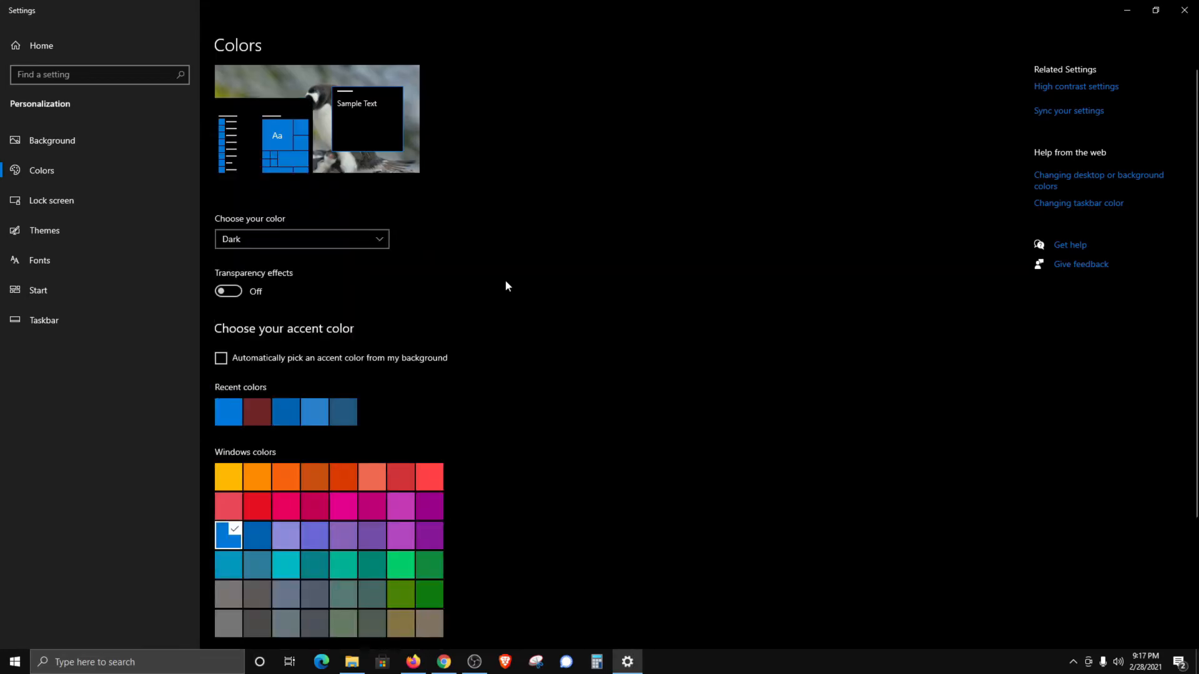
mouse_move(889, 103)
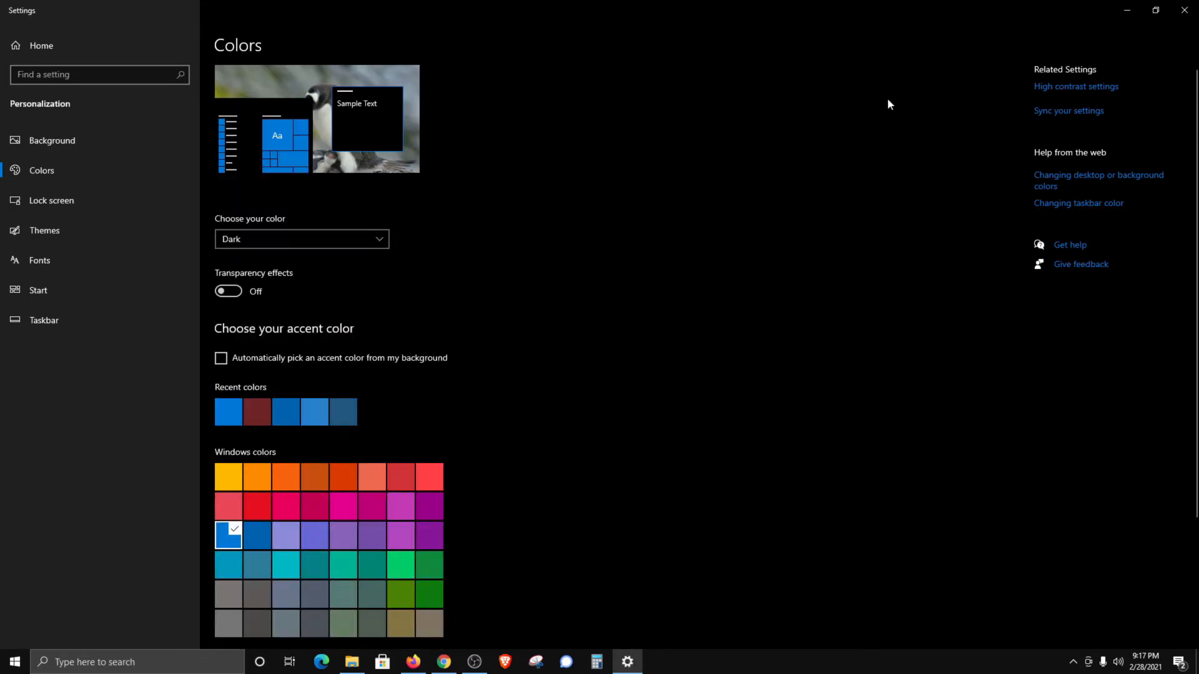